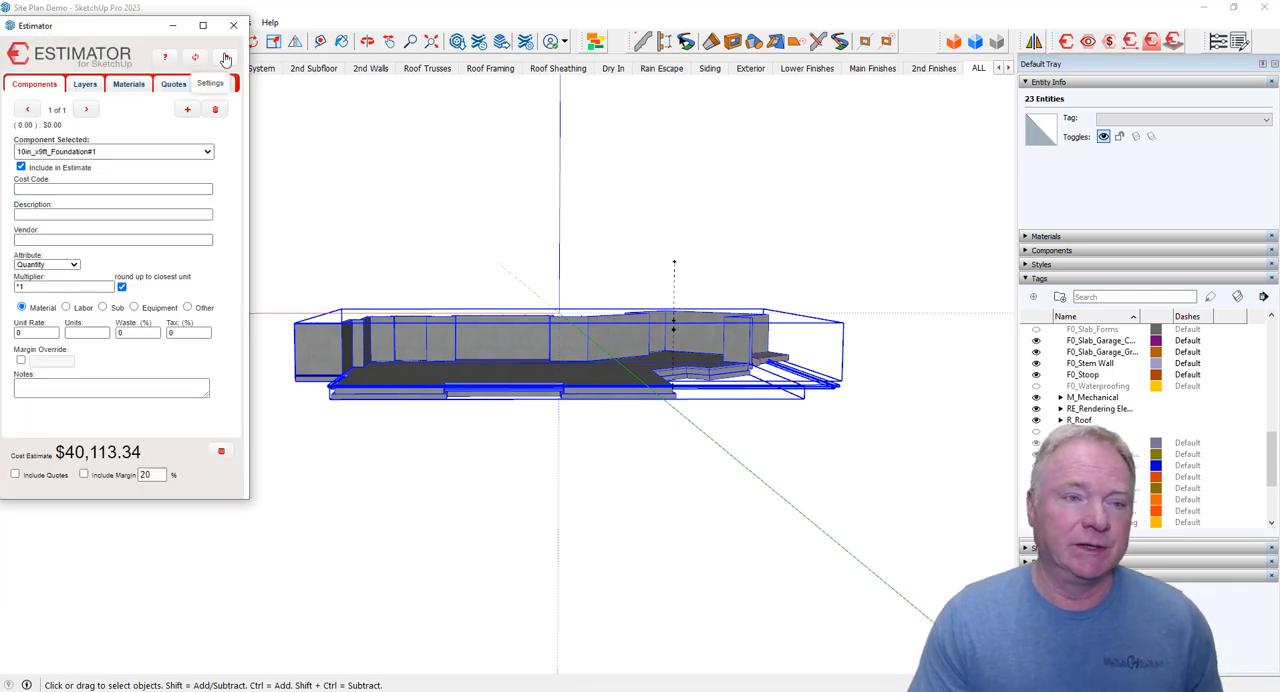
Generate the Estimator HTML cost report ($40,113.34 total), review it and close it.
left_click(216, 84)
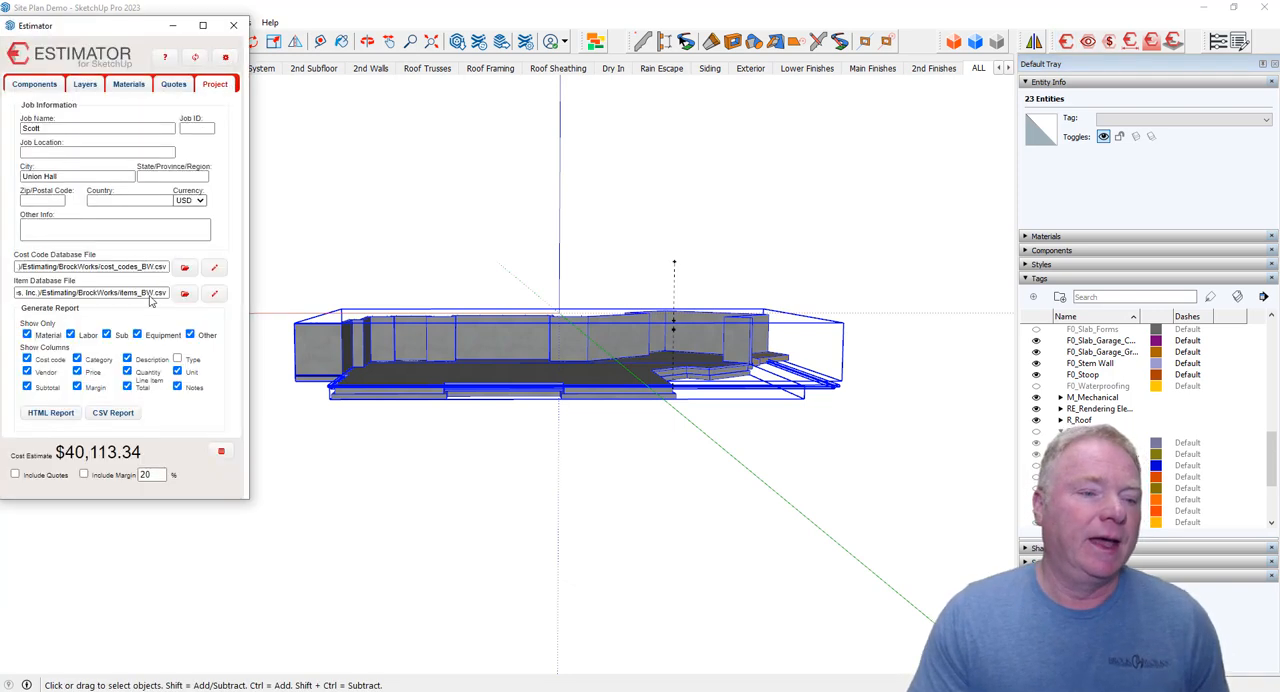
left_click(48, 412)
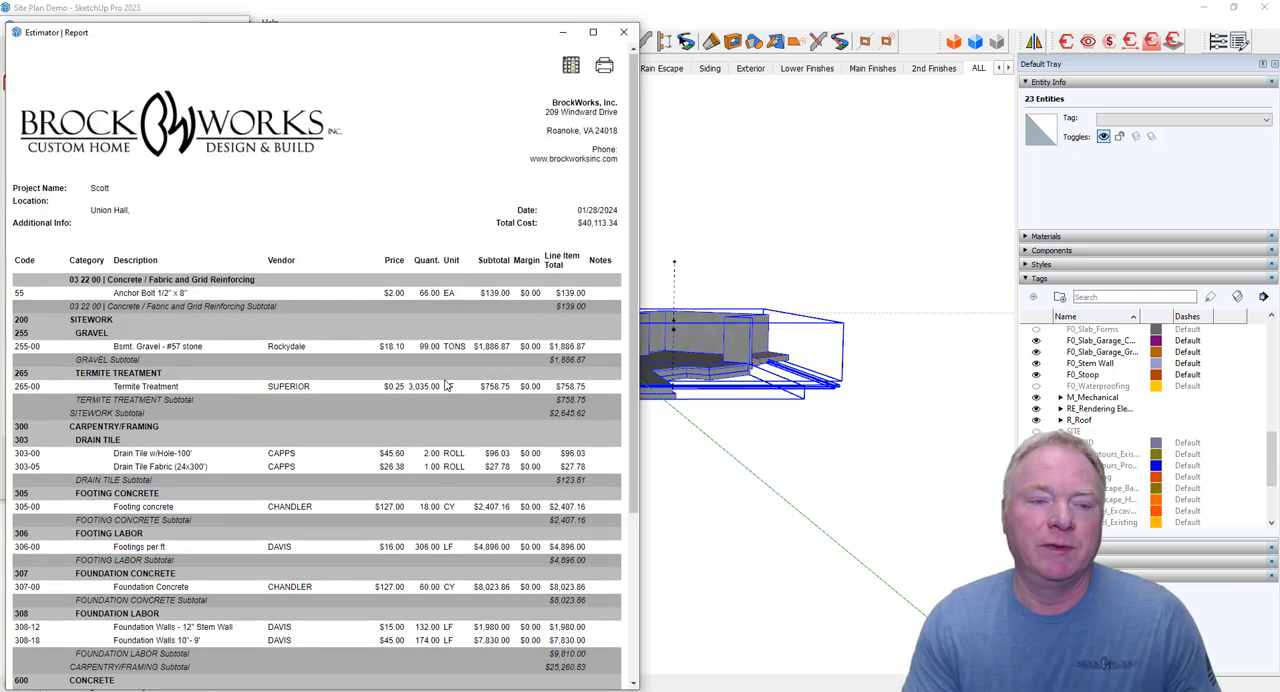
scroll("down", 3)
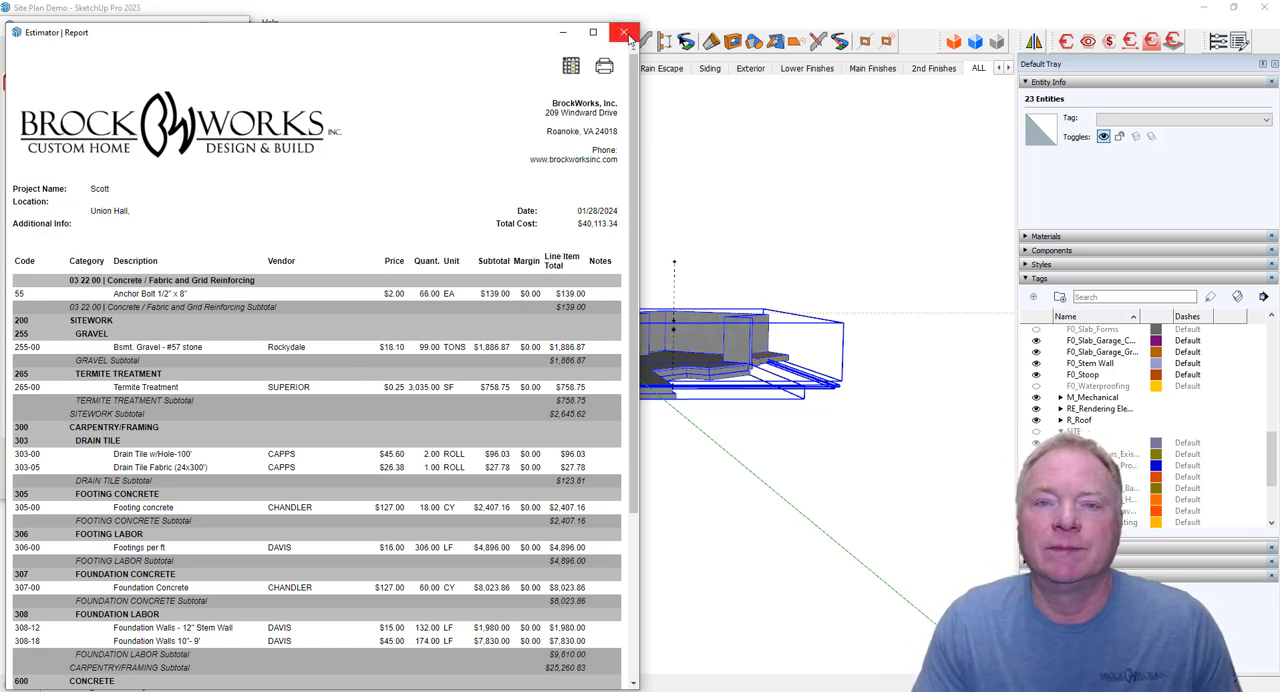
left_click(624, 32)
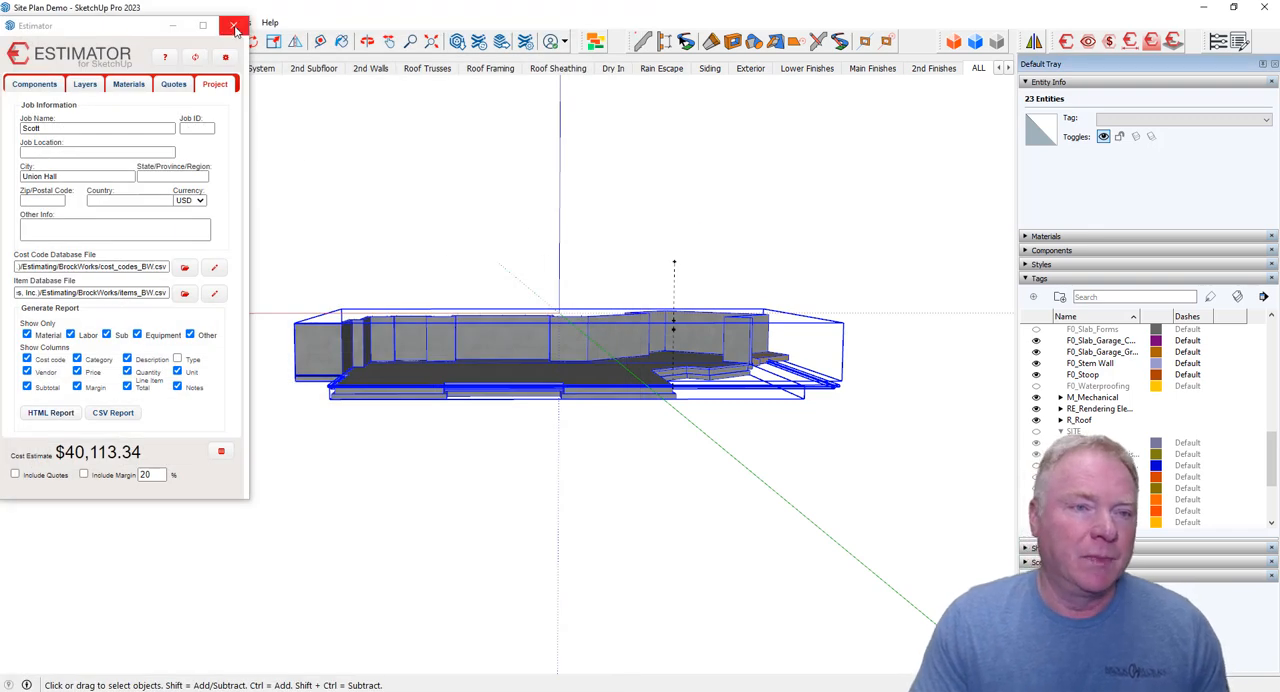
Close the Estimator and select the existing site solid to read its volume, then deselect.
left_click(236, 26)
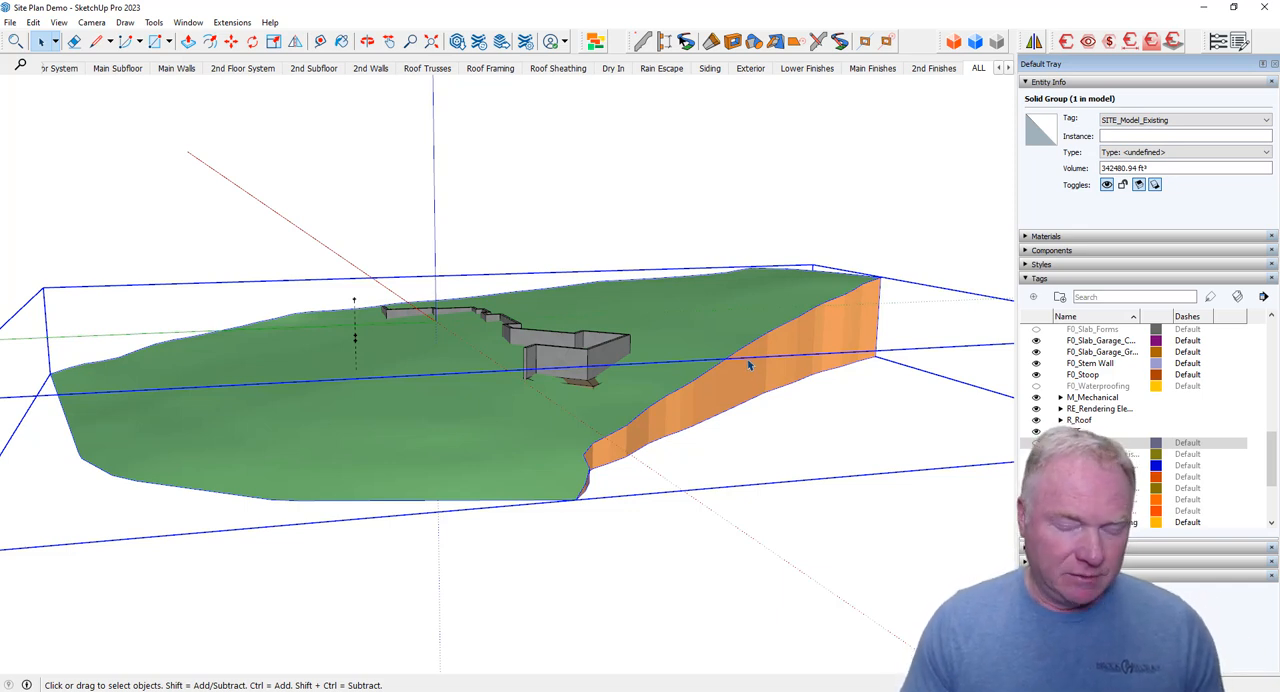
left_click(738, 188)
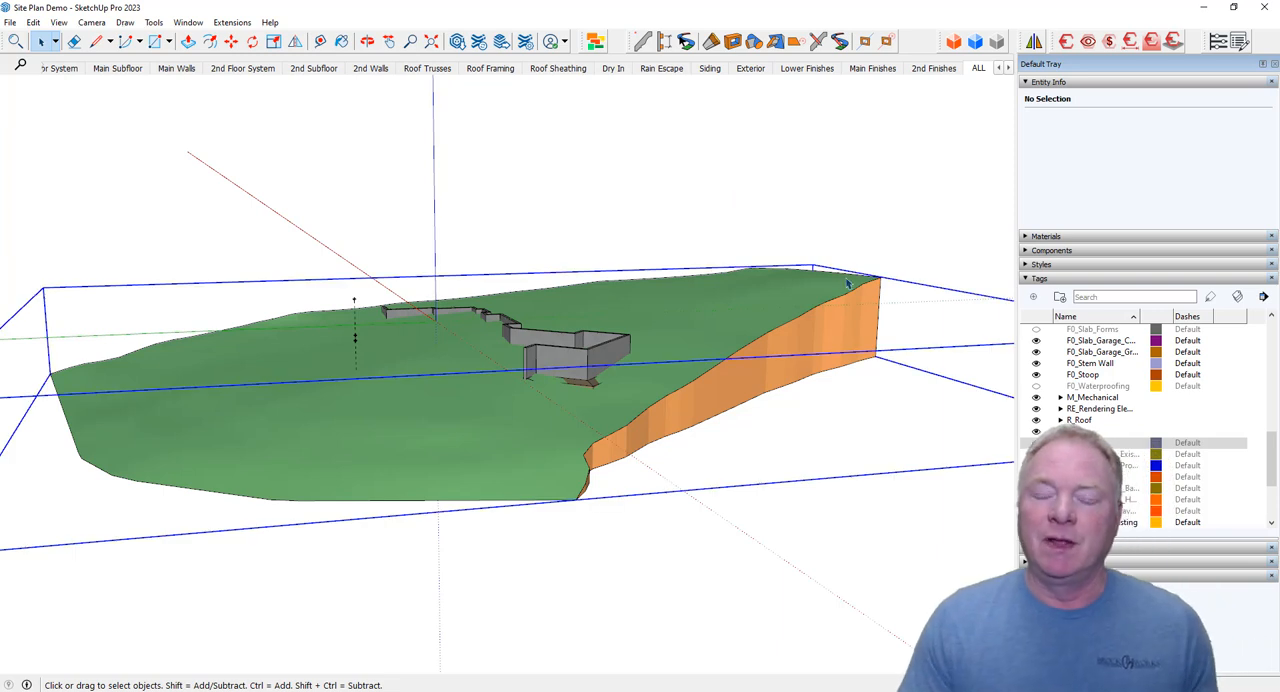
left_click(848, 284)
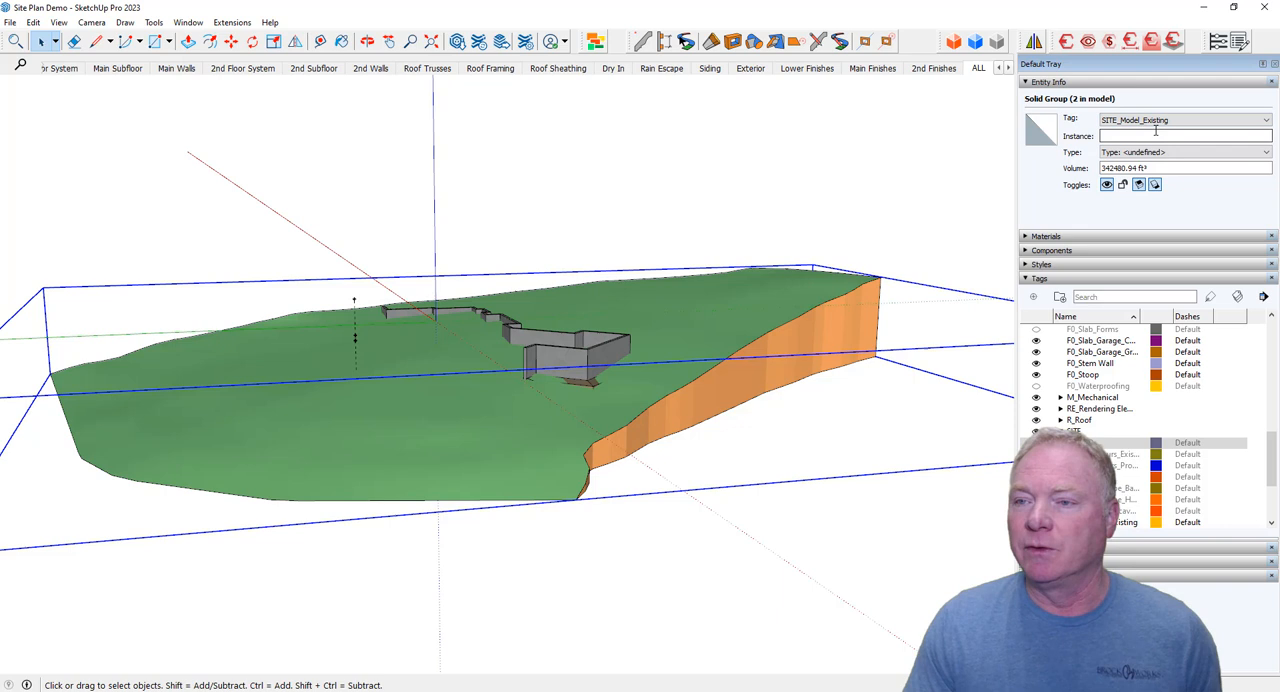
left_click(1268, 120)
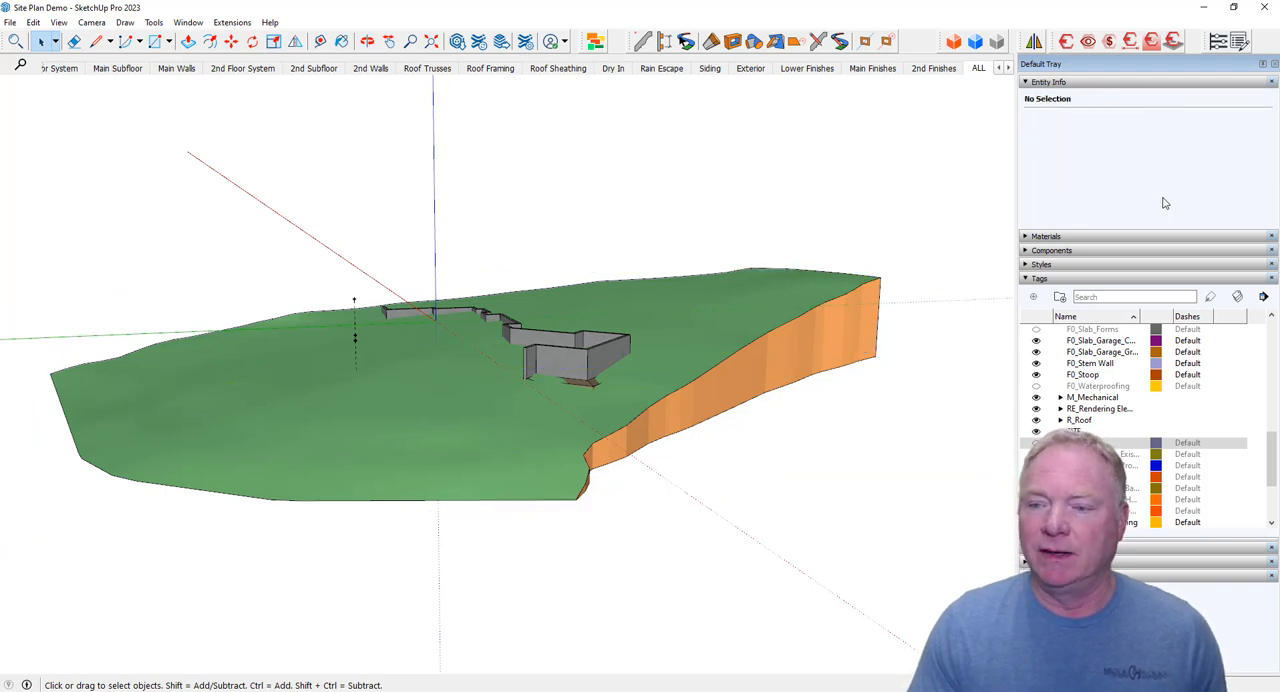
mouse_move(922, 394)
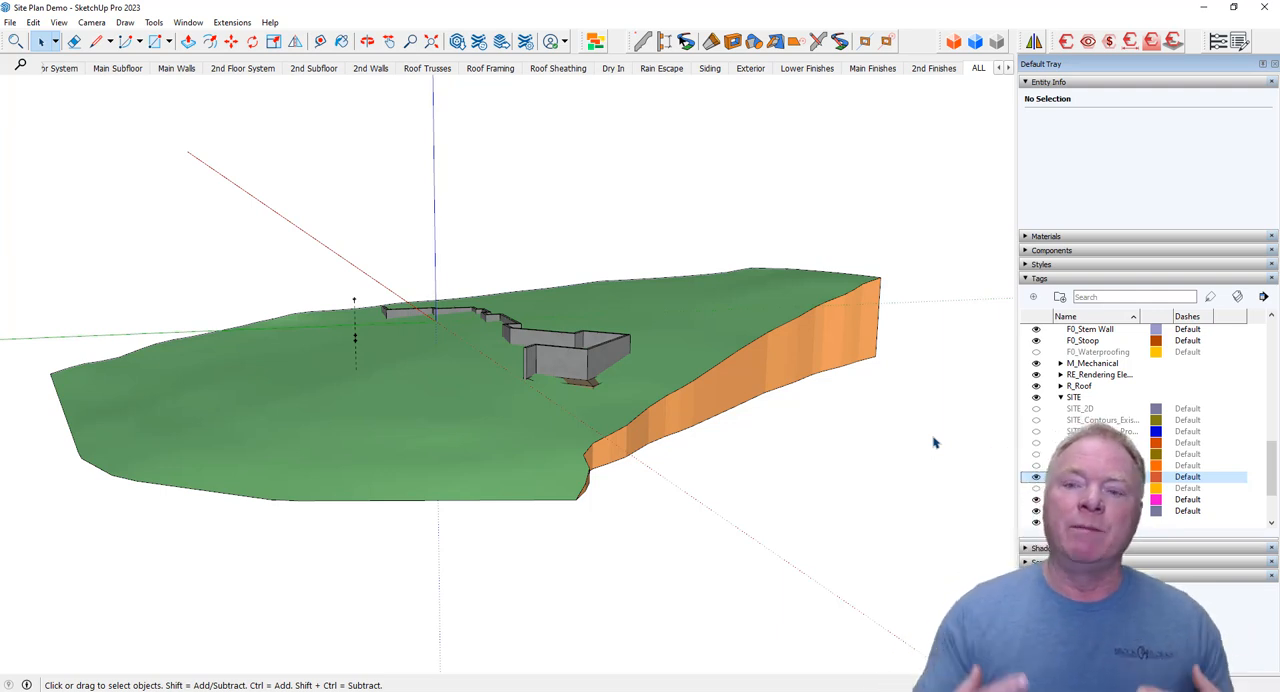
mouse_move(876, 452)
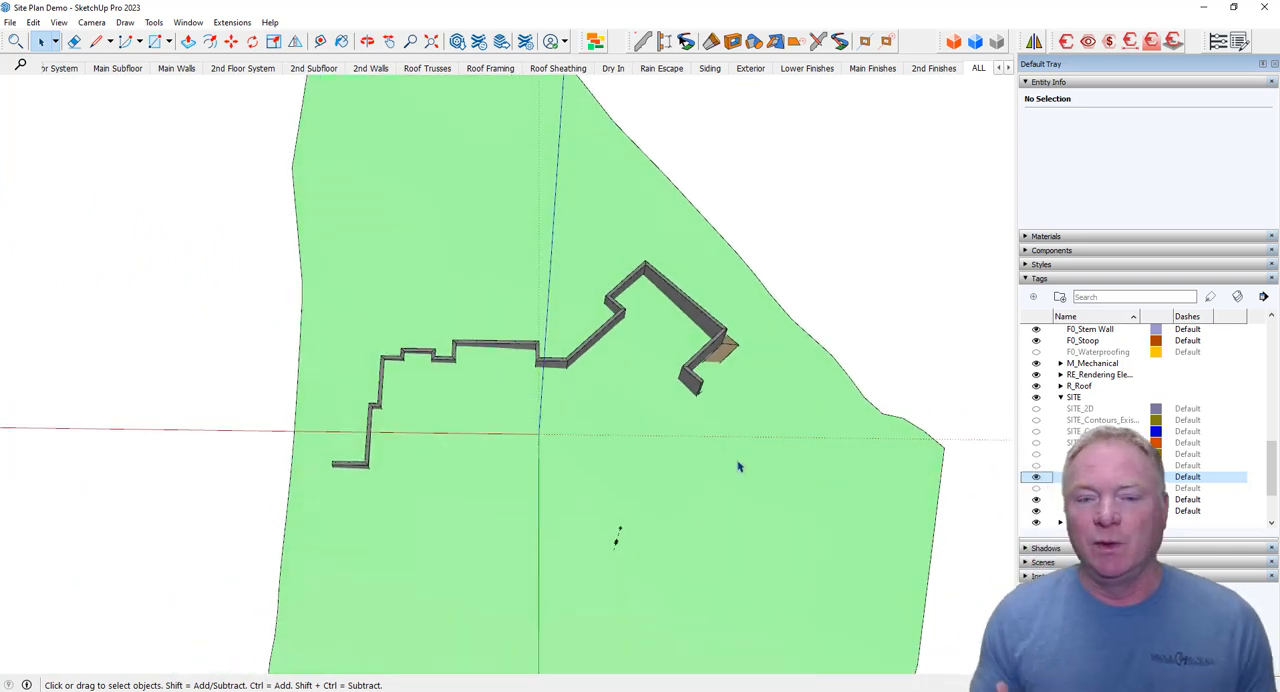
mouse_move(670, 496)
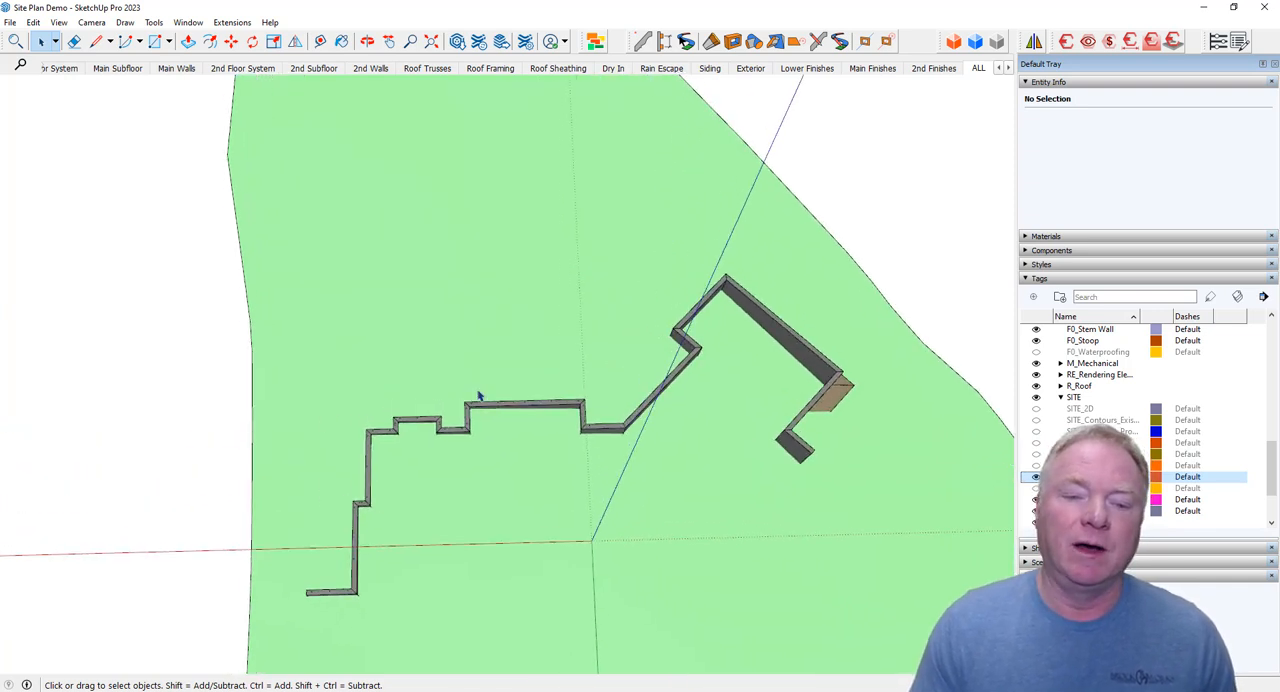
mouse_move(864, 378)
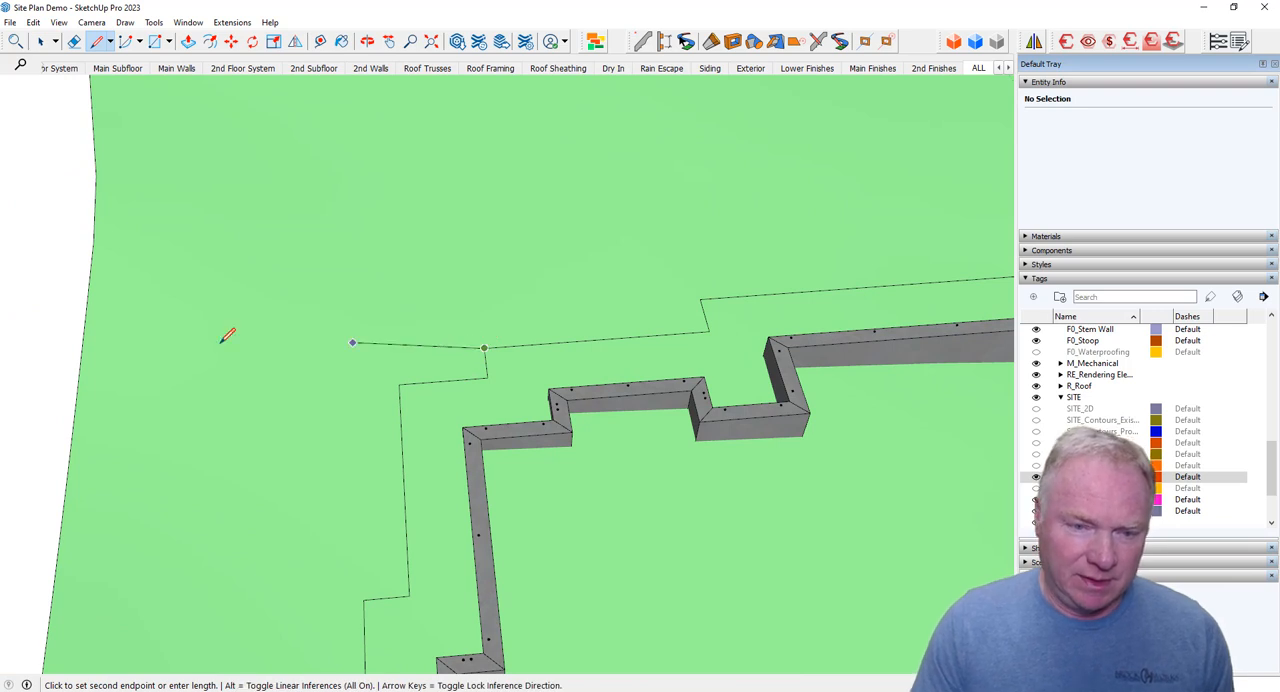
mouse_move(48, 368)
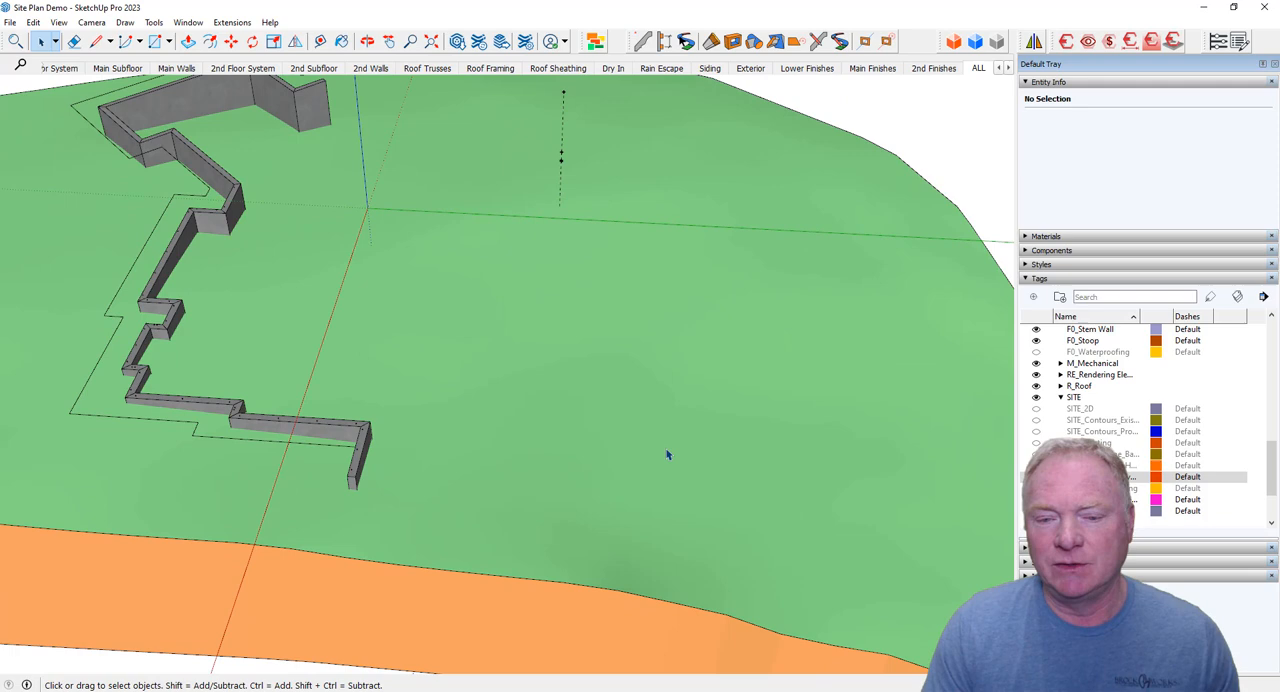
mouse_move(788, 472)
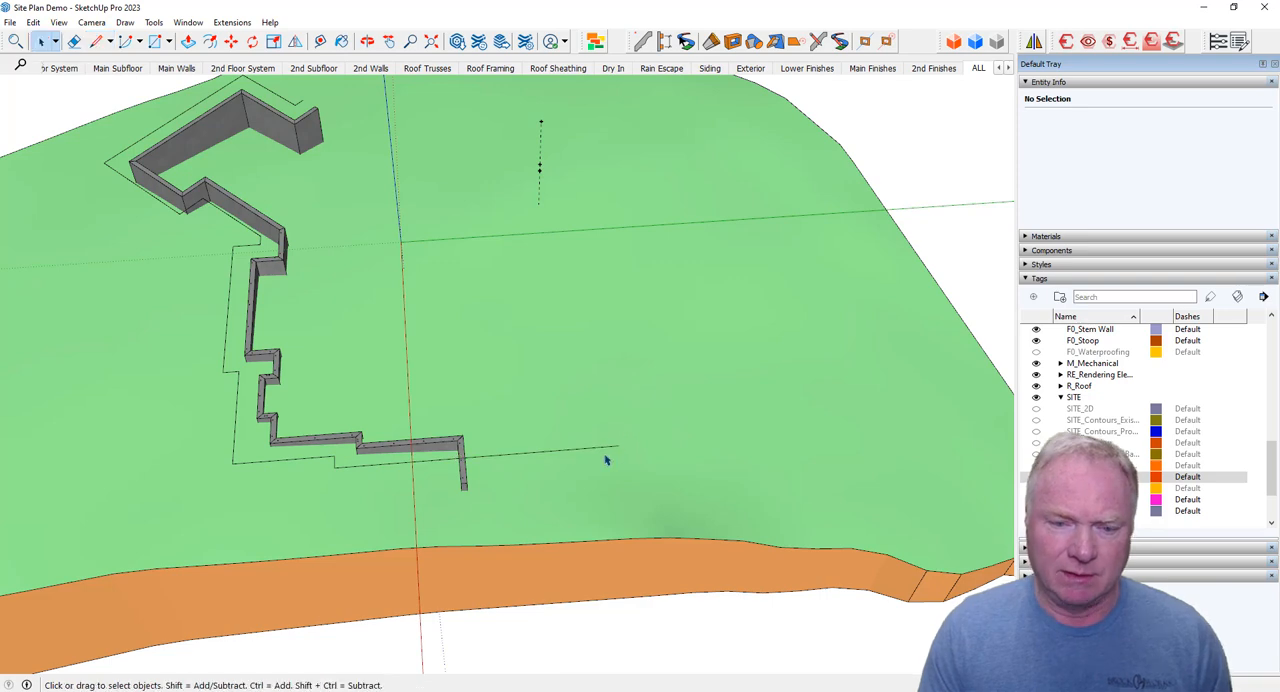
Select the 17-edge outline around the foundation and show the Sandbox toolbar.
left_click(596, 456)
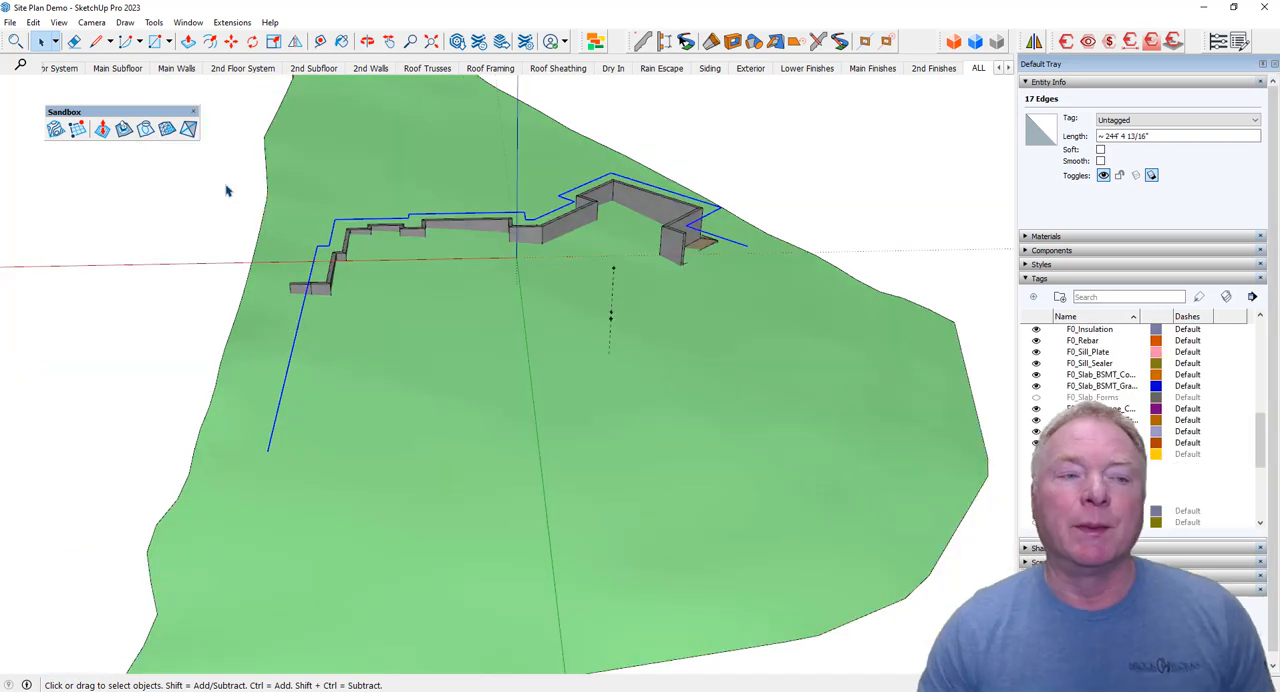
left_click(144, 128)
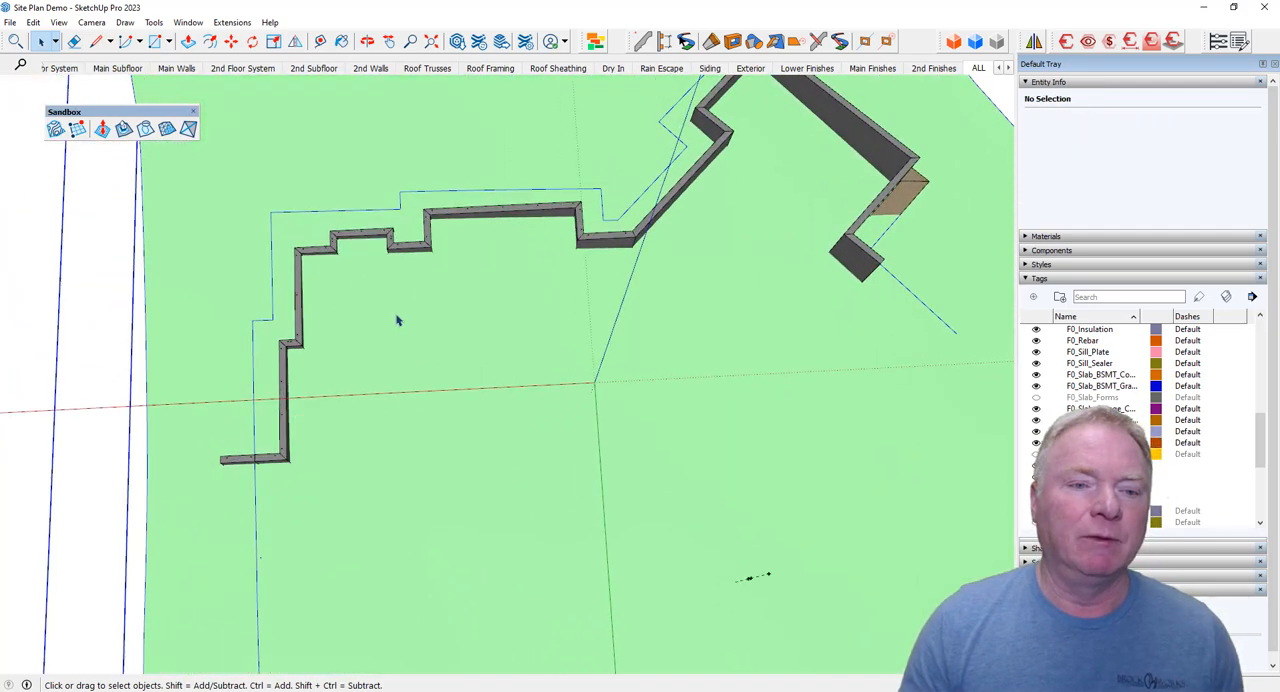
Turn on Hidden Geometry and zoom in on the foundation outline on the terrain mesh.
left_click(58, 22)
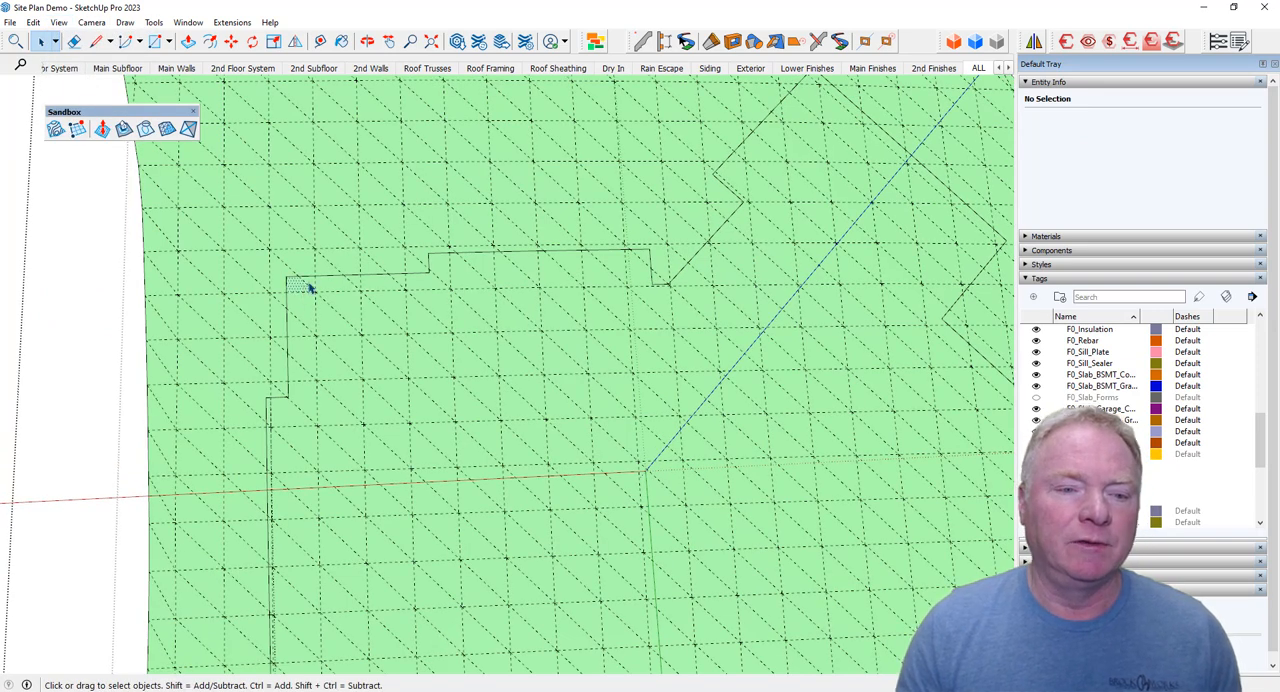
left_click(310, 290)
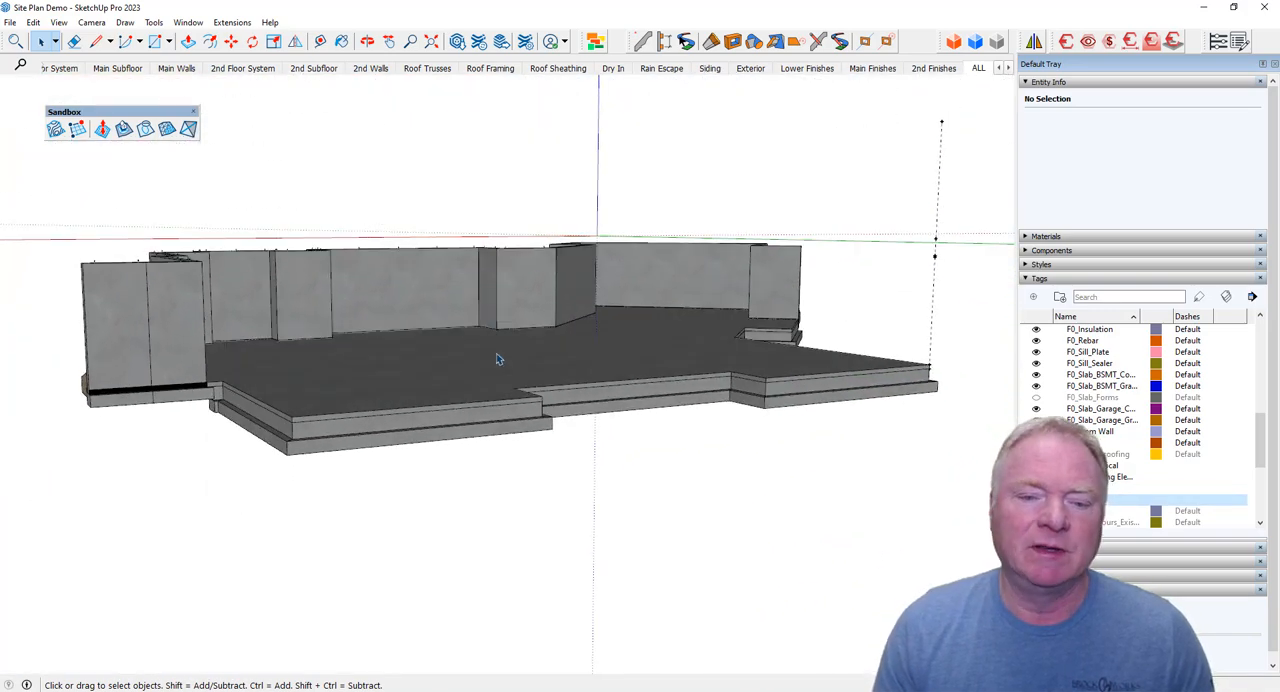
Push/Pull the rectangle beneath the terrain up into a block cutting through the hillside.
left_click_drag(500, 360, 420, 284)
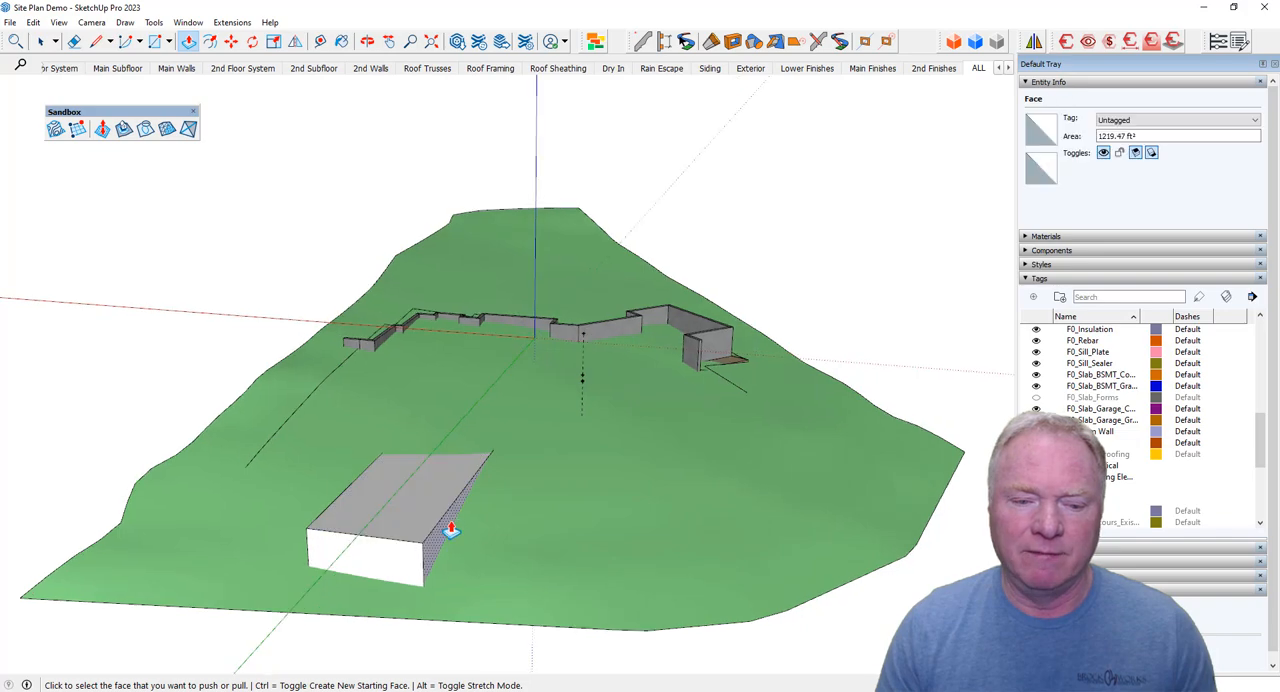
left_click_drag(450, 530, 710, 510)
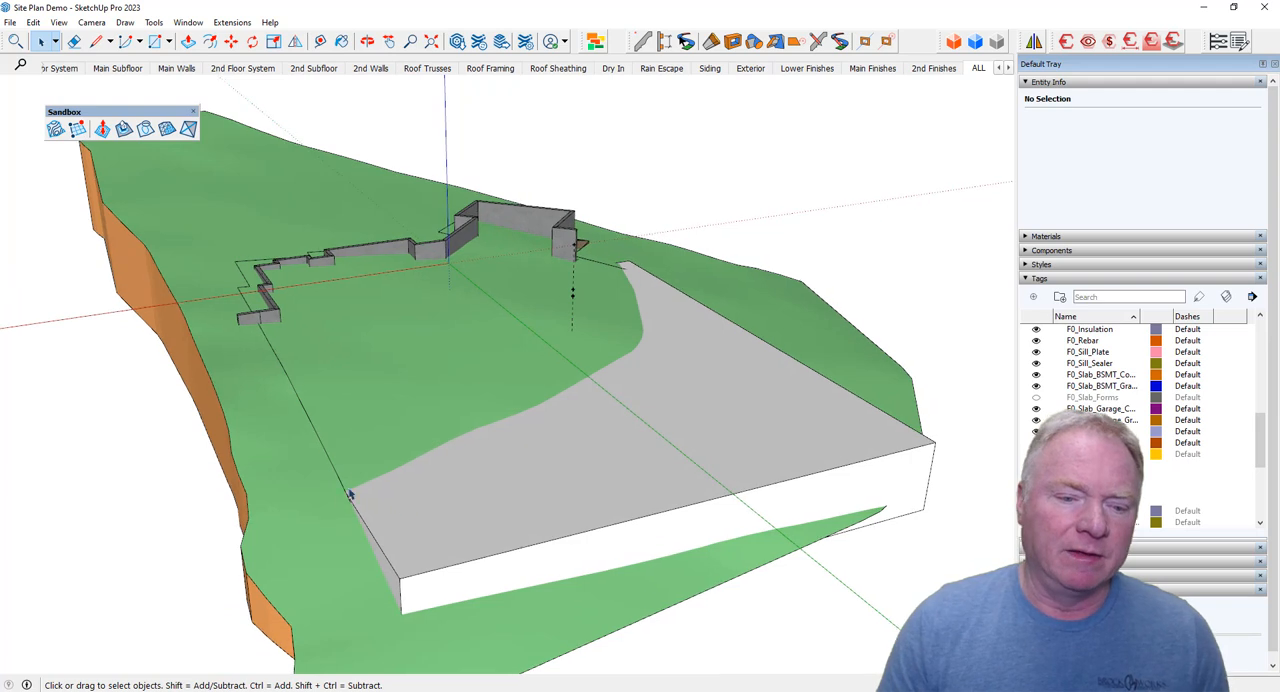
mouse_move(598, 470)
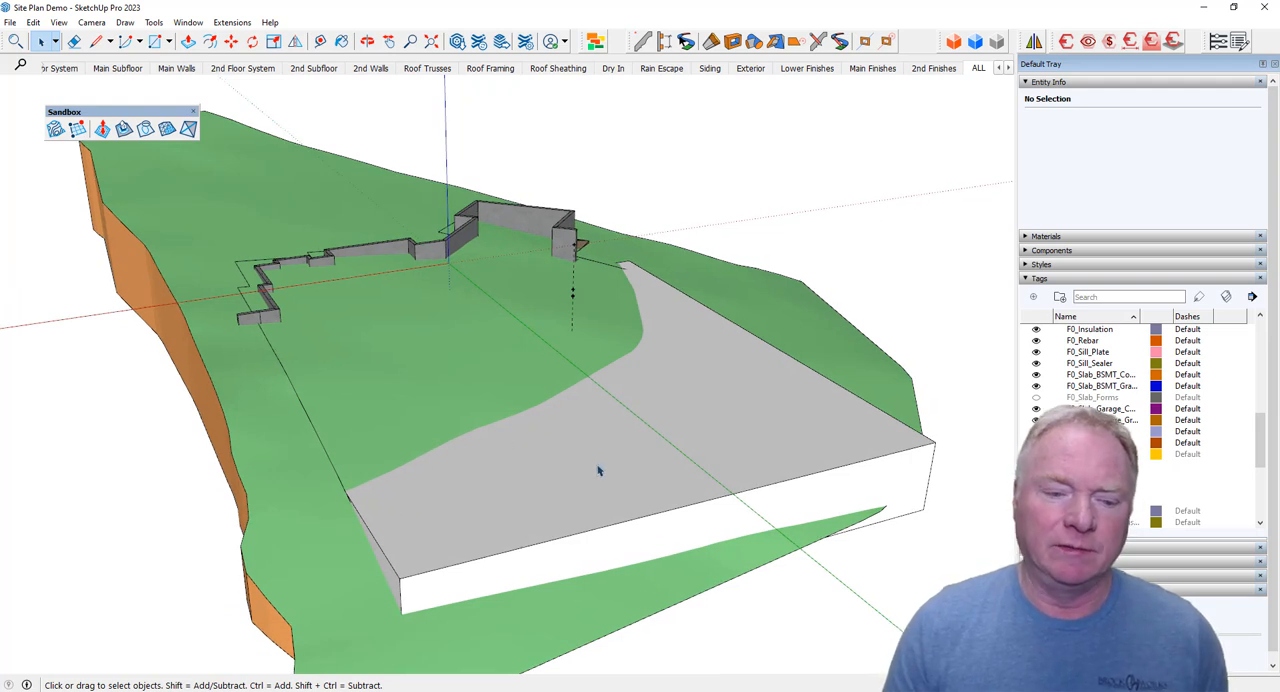
Select the block and terrain and run Intersect Faces > With Selection.
left_click(600, 470)
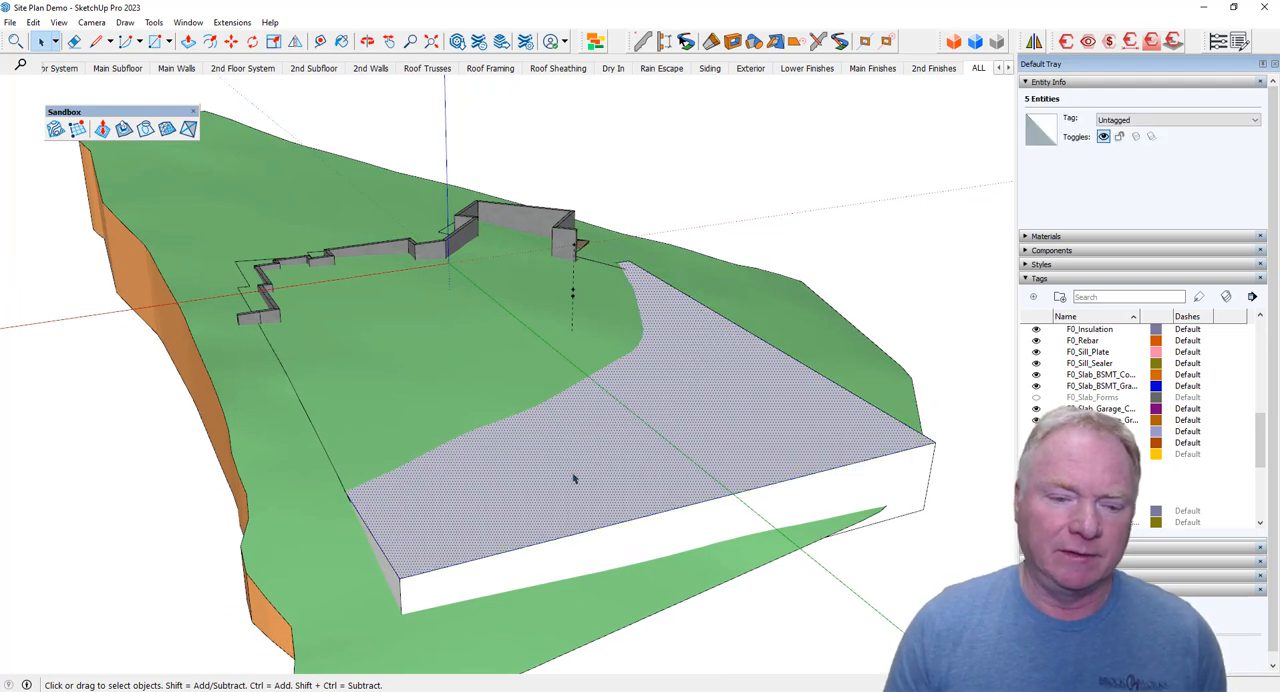
left_click(300, 498)
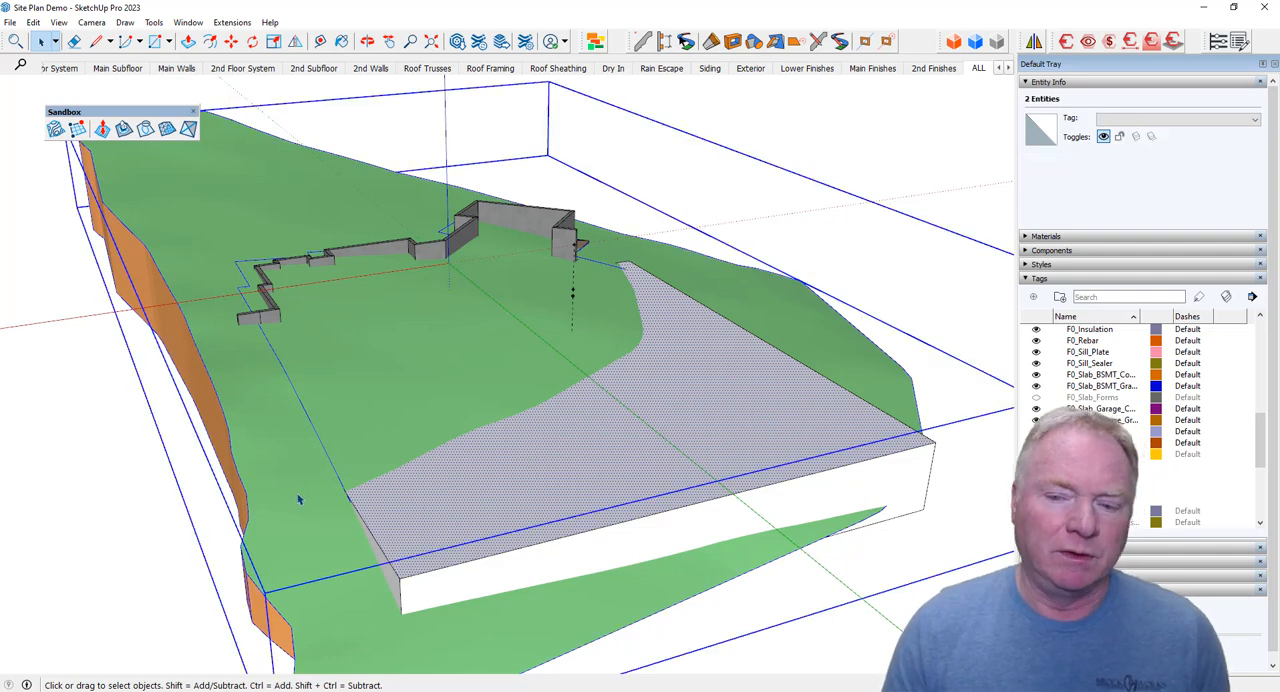
mouse_move(476, 516)
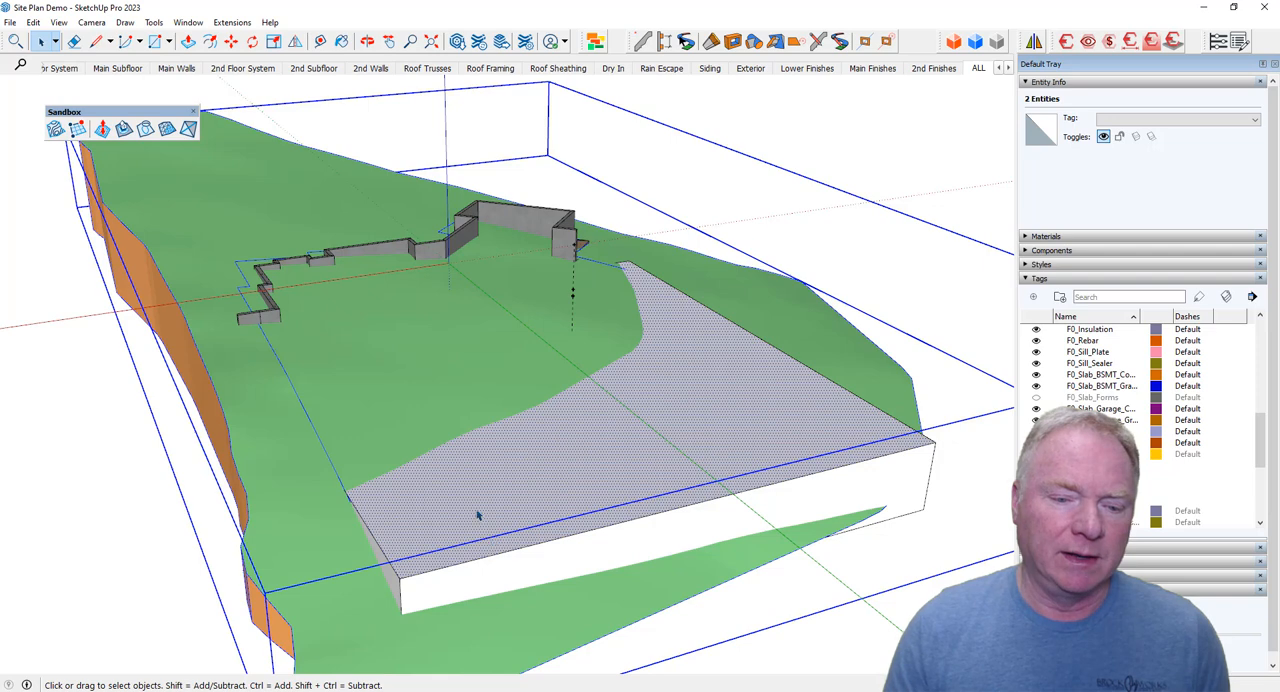
right_click(476, 516)
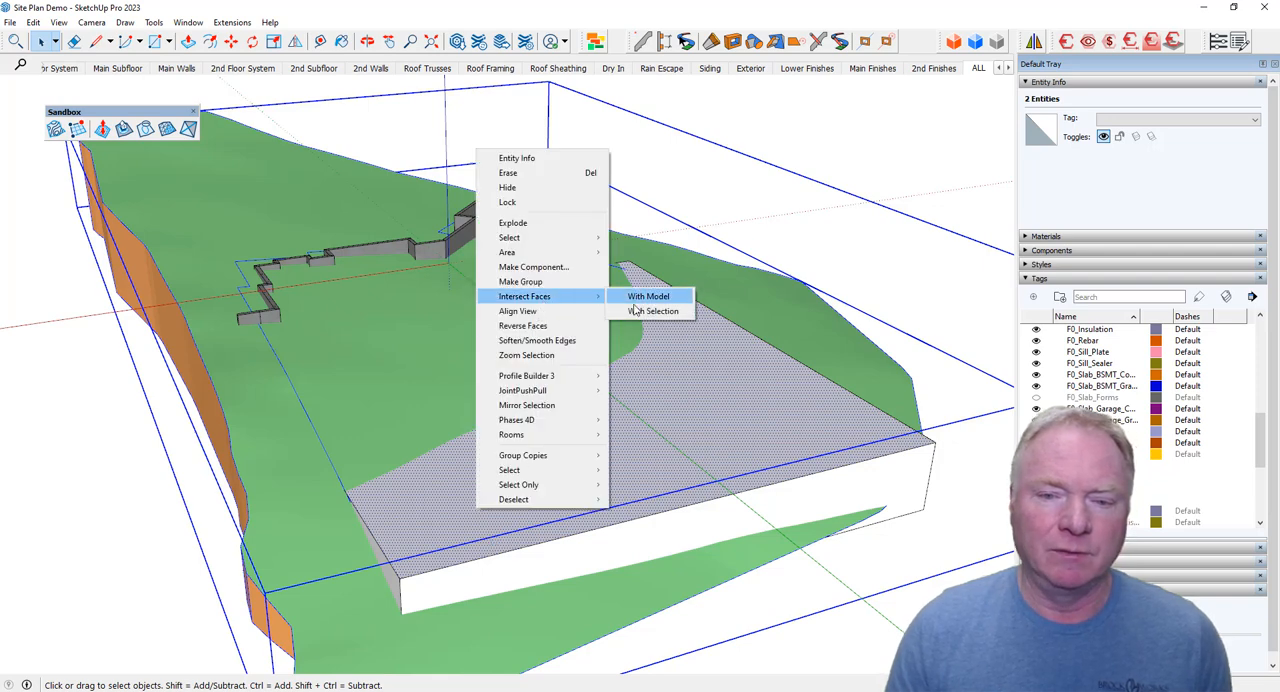
left_click(648, 296)
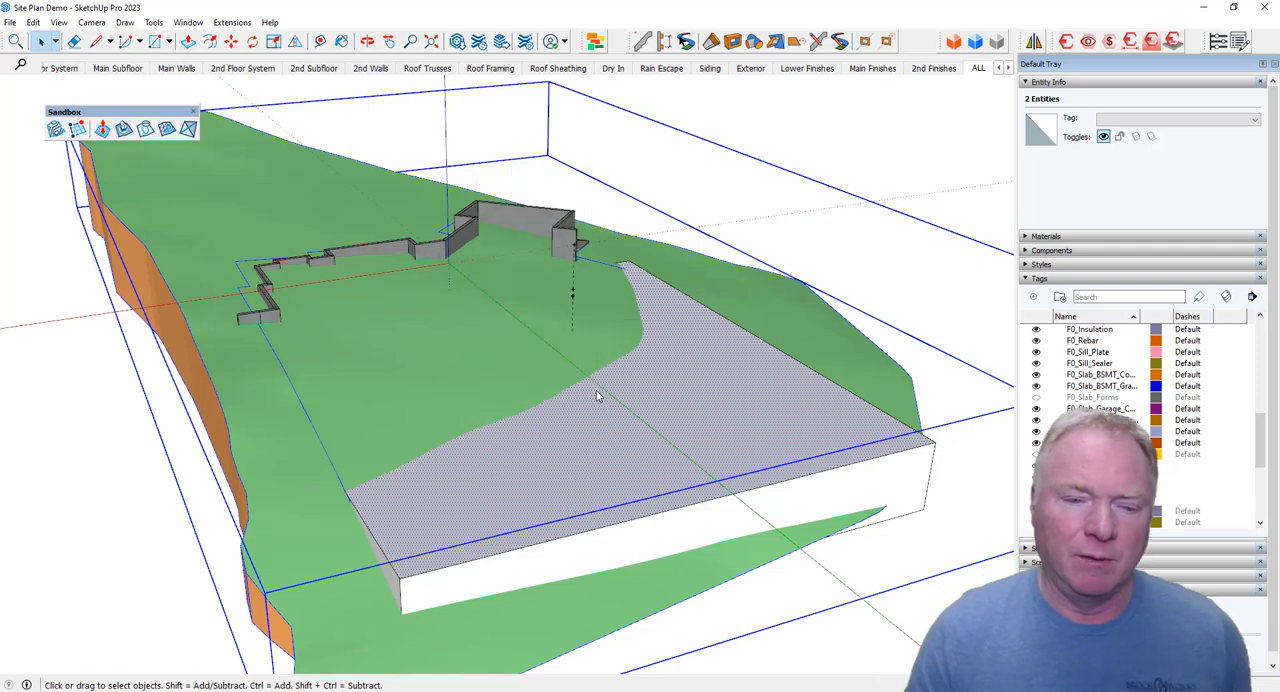
mouse_move(436, 450)
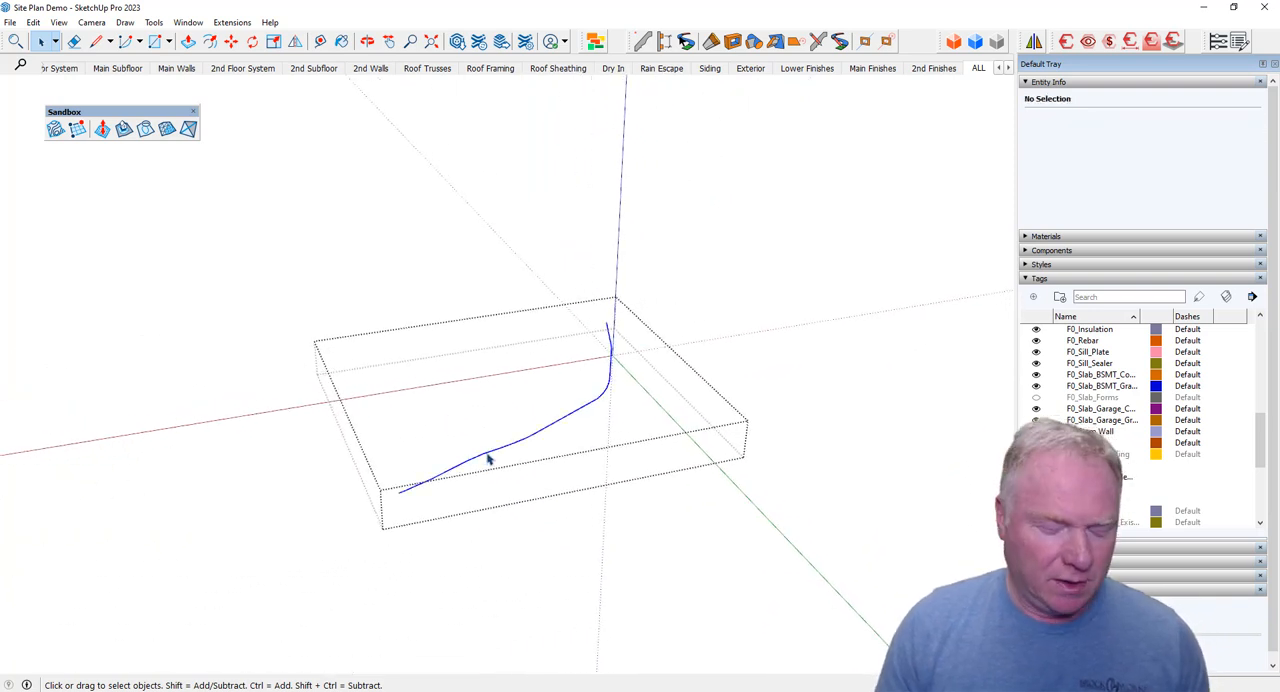
Select the curved intersection edge running across the block.
left_click(490, 460)
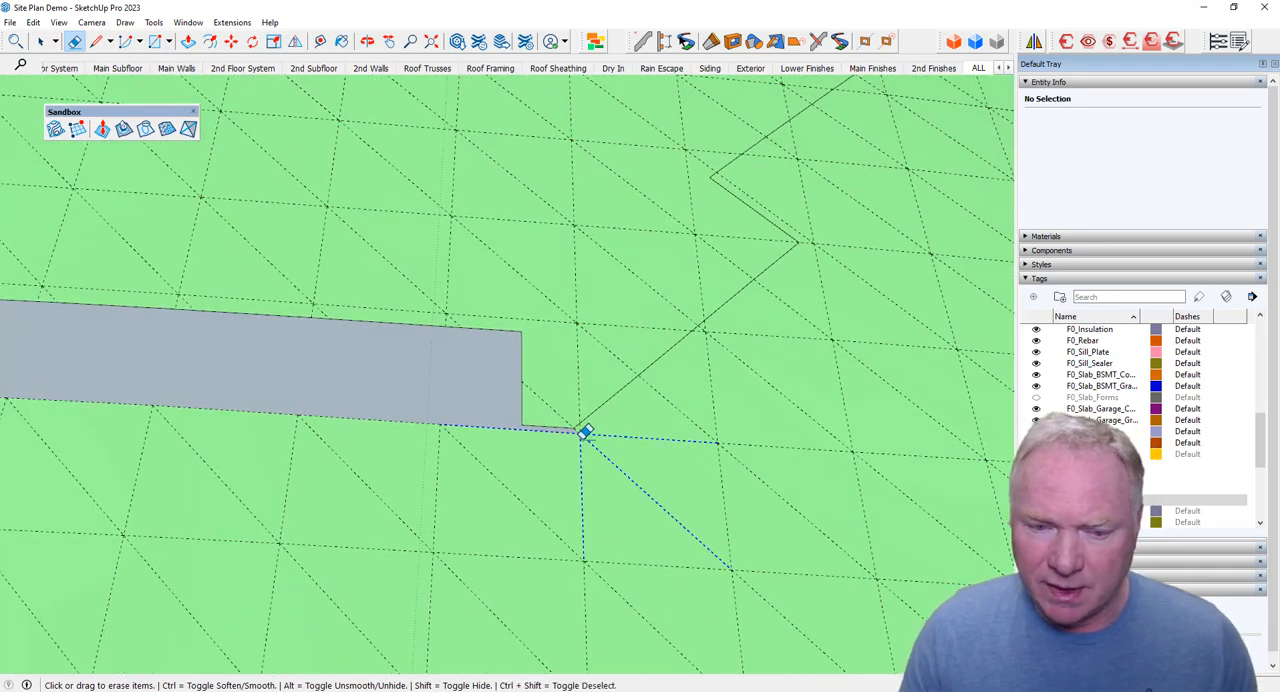
Erase a stray terrain mesh edge beside the gray cut slab.
left_click(584, 432)
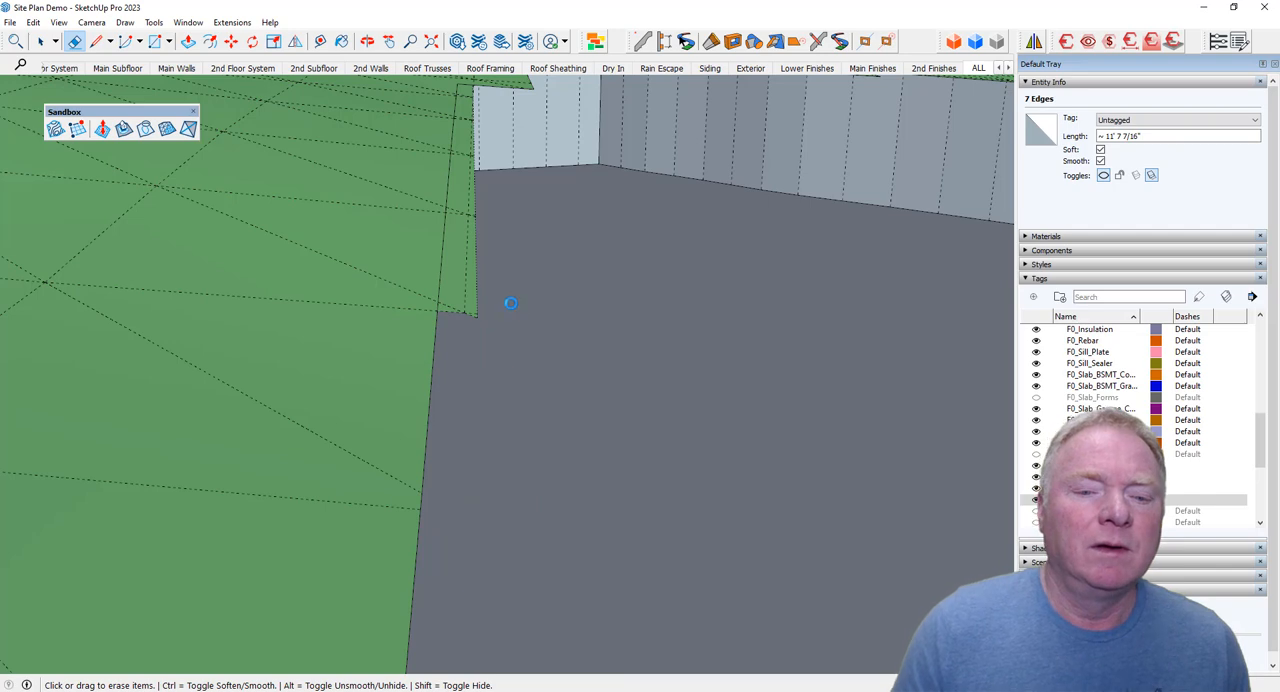
mouse_move(510, 308)
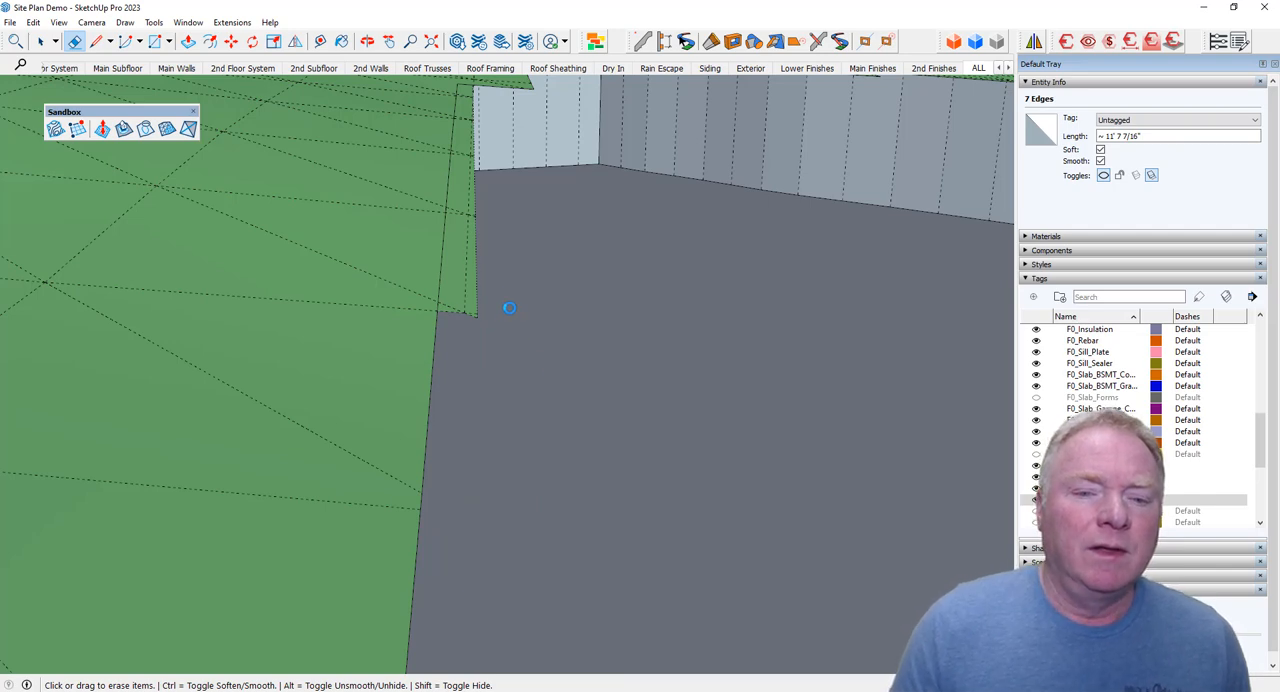
Soften and smooth the terrain edge where it meets the excavated floor.
left_click(8, 22)
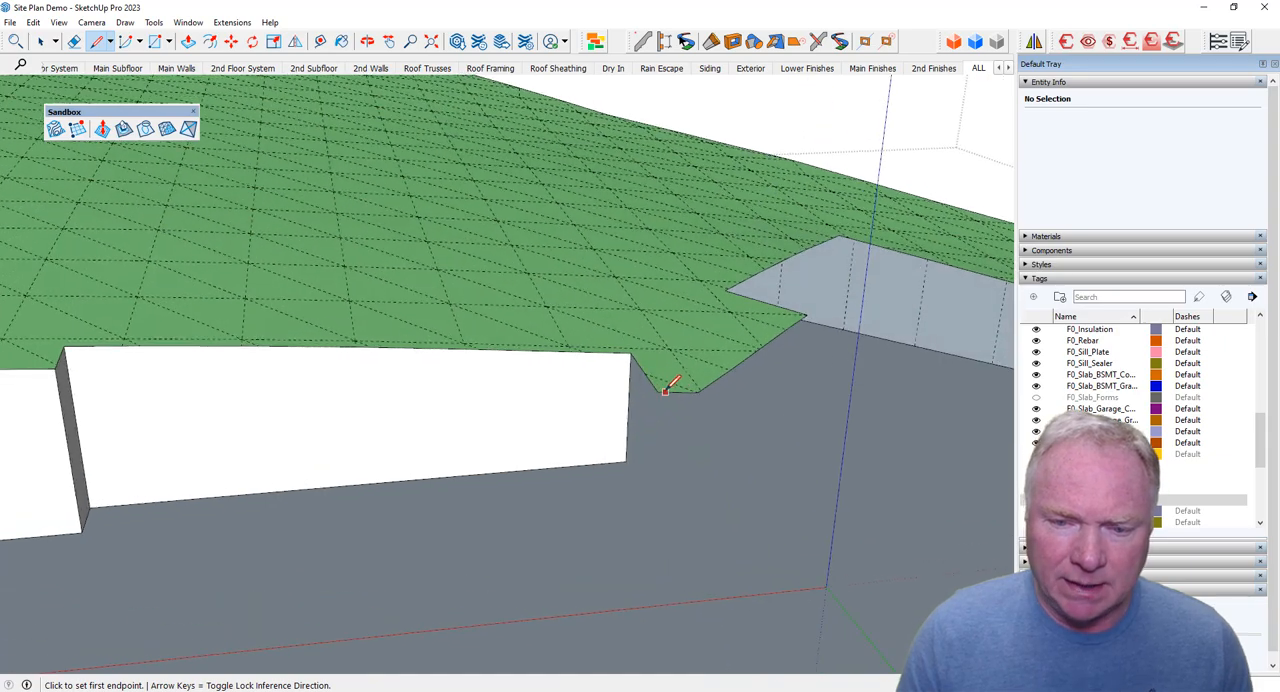
Draw edges from terrain corners to close the first wall faces around the excavation.
left_click(656, 392)
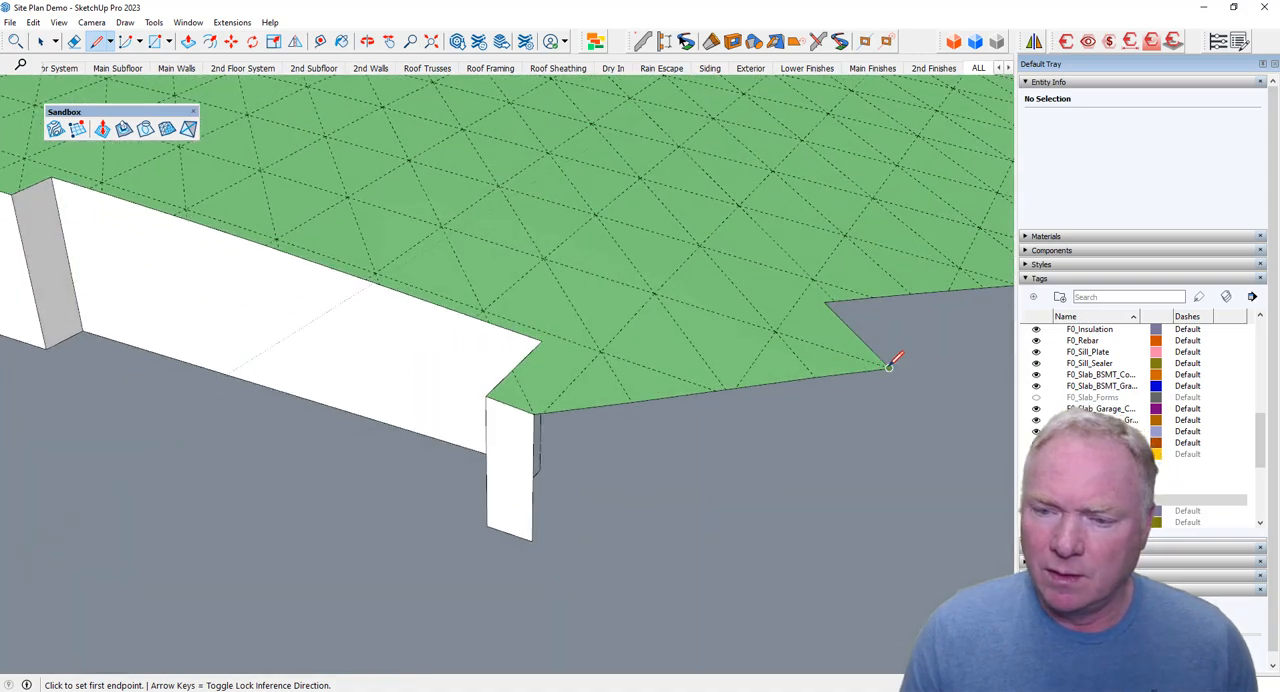
left_click(888, 368)
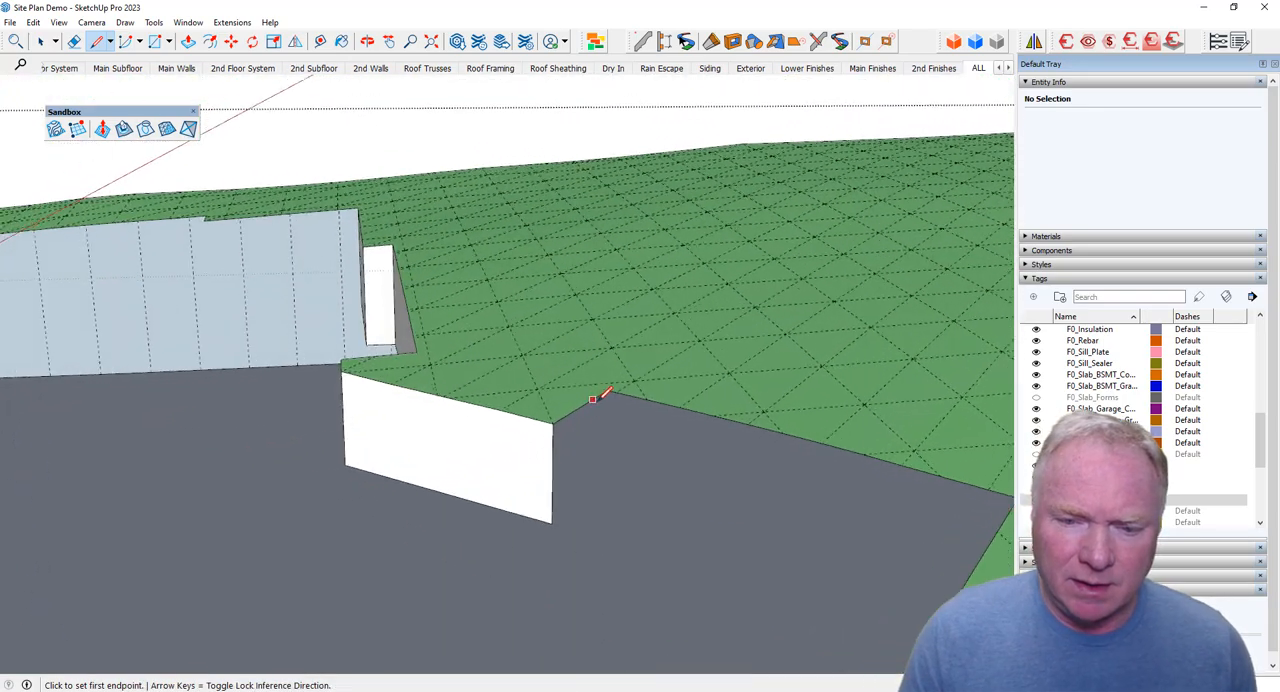
left_click(592, 400)
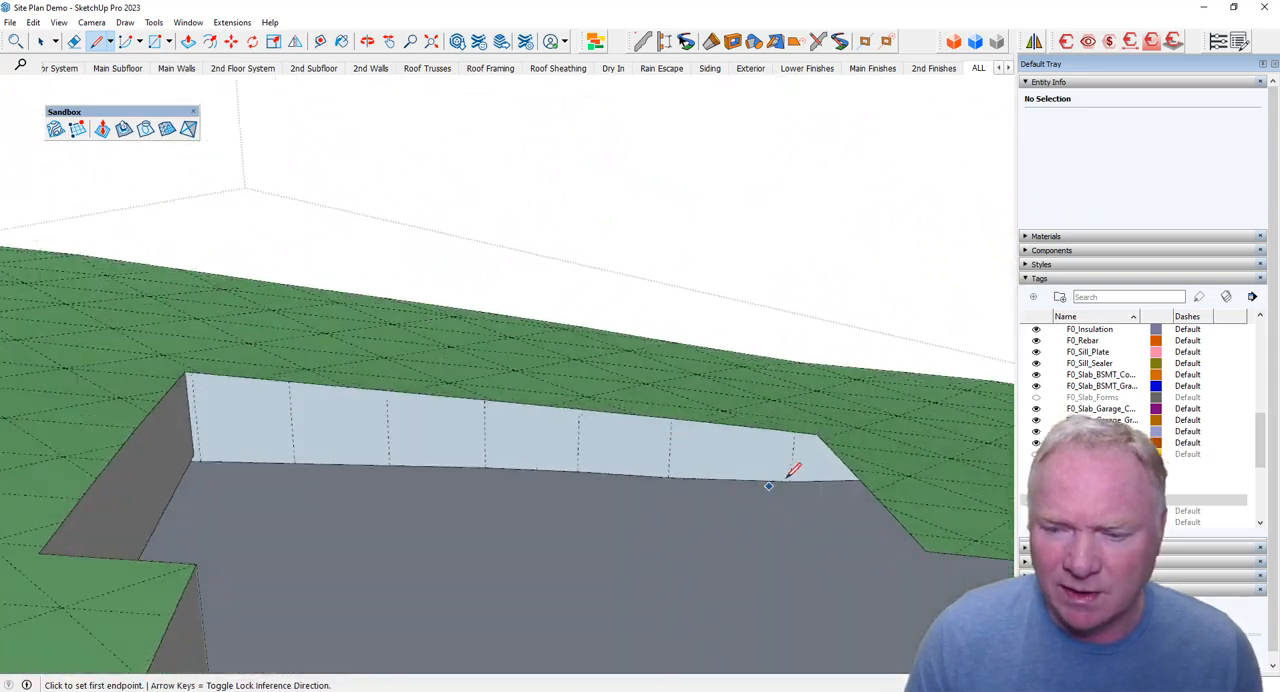
left_click(792, 470)
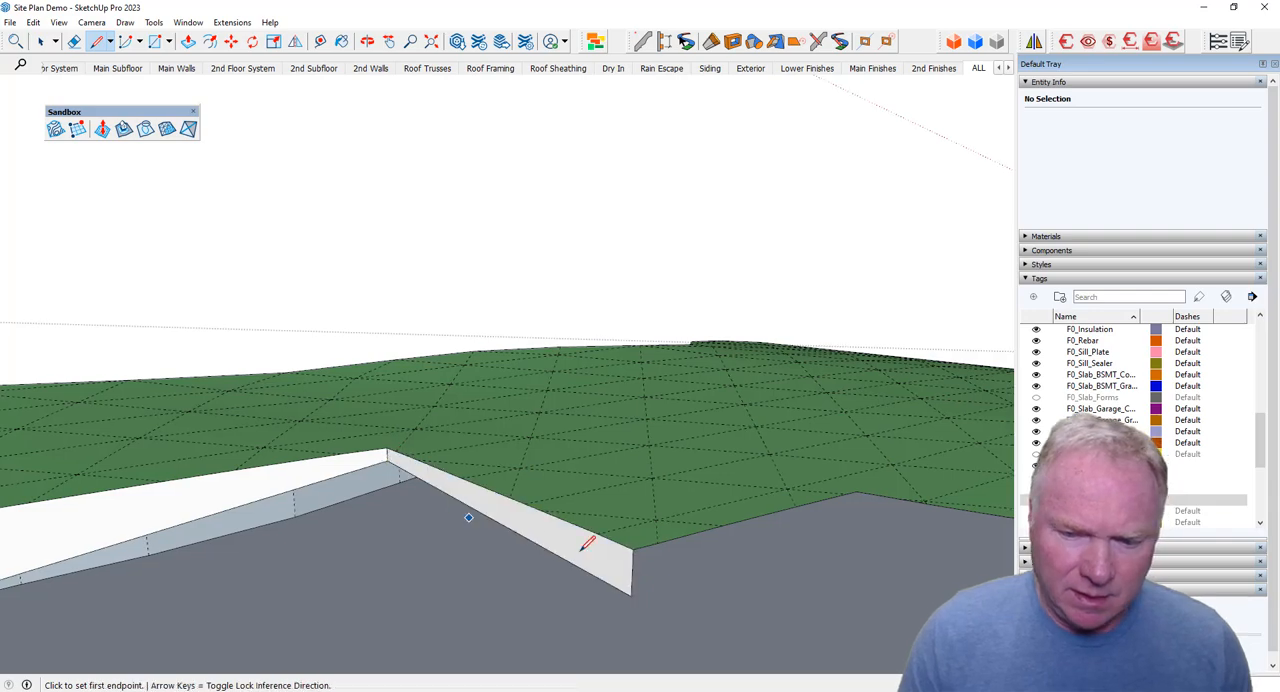
left_click(468, 518)
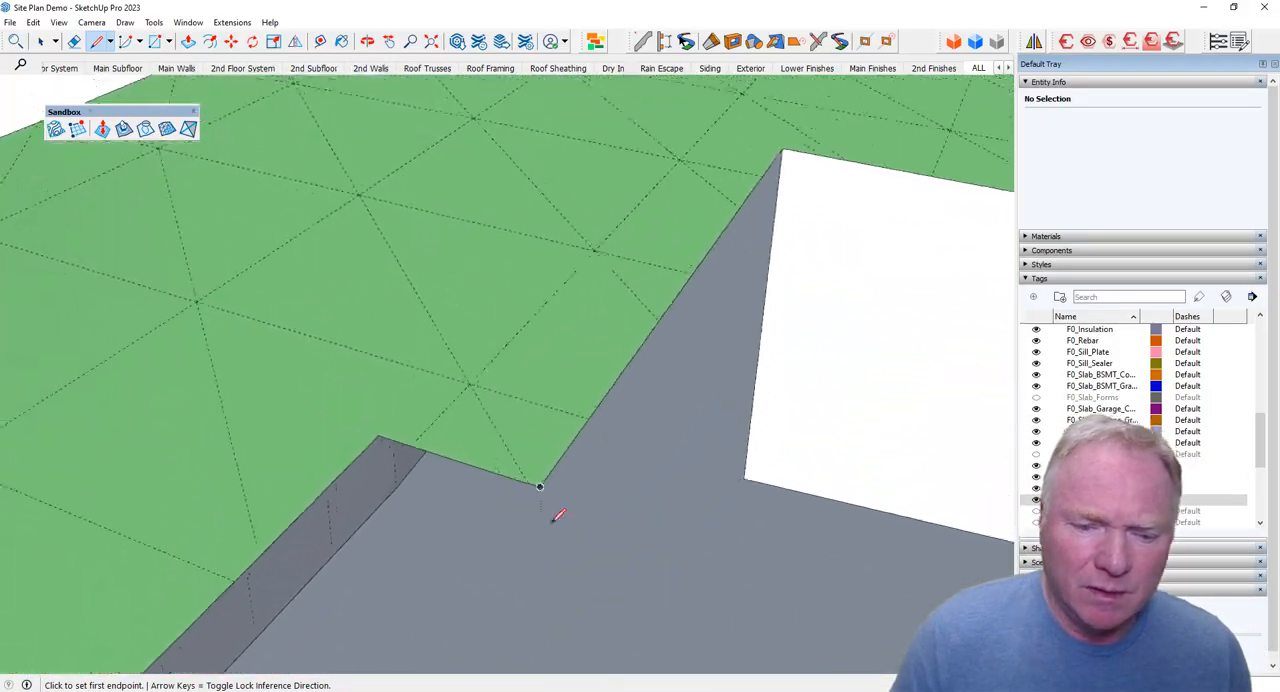
Draw the edge from the next terrain corner down to the floor, closing that wall.
left_click(540, 488)
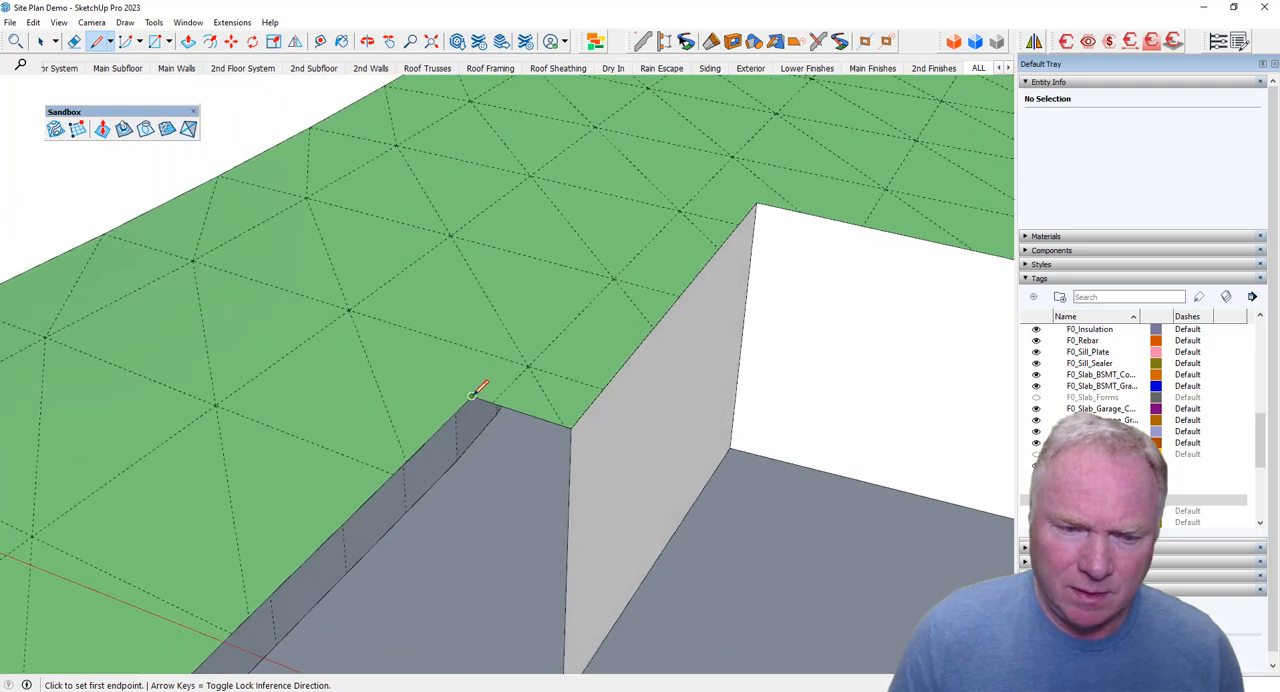
left_click(480, 390)
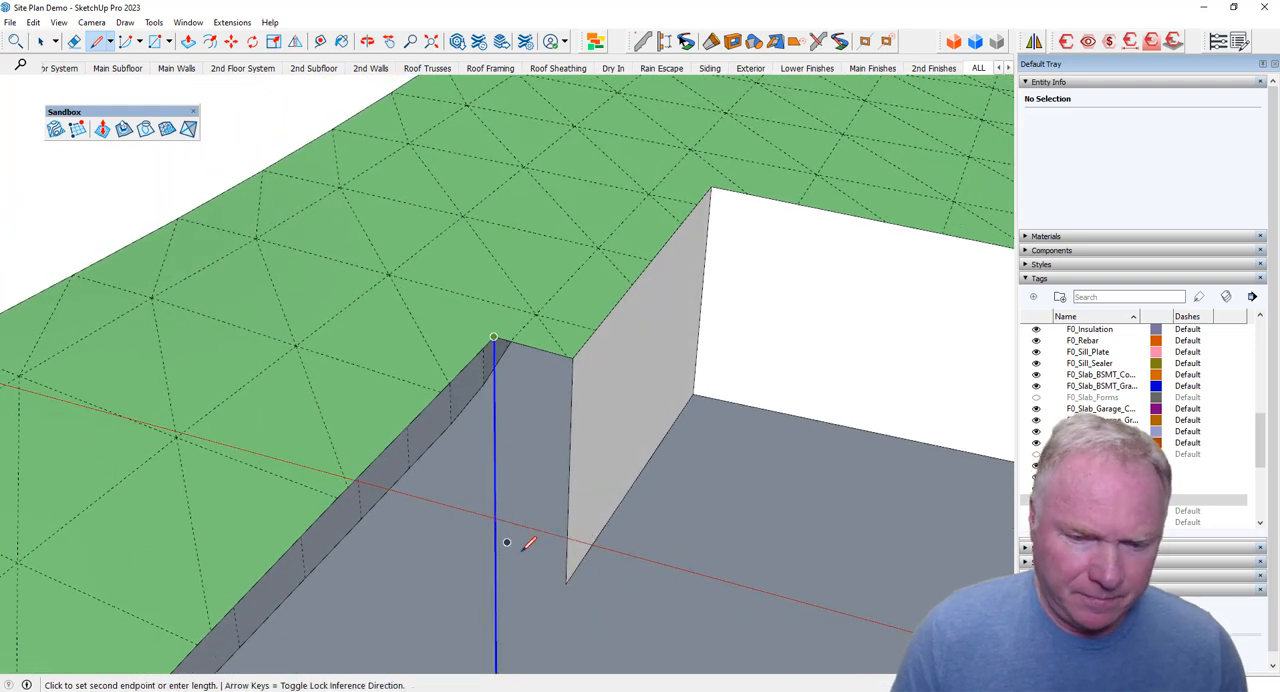
left_click(564, 584)
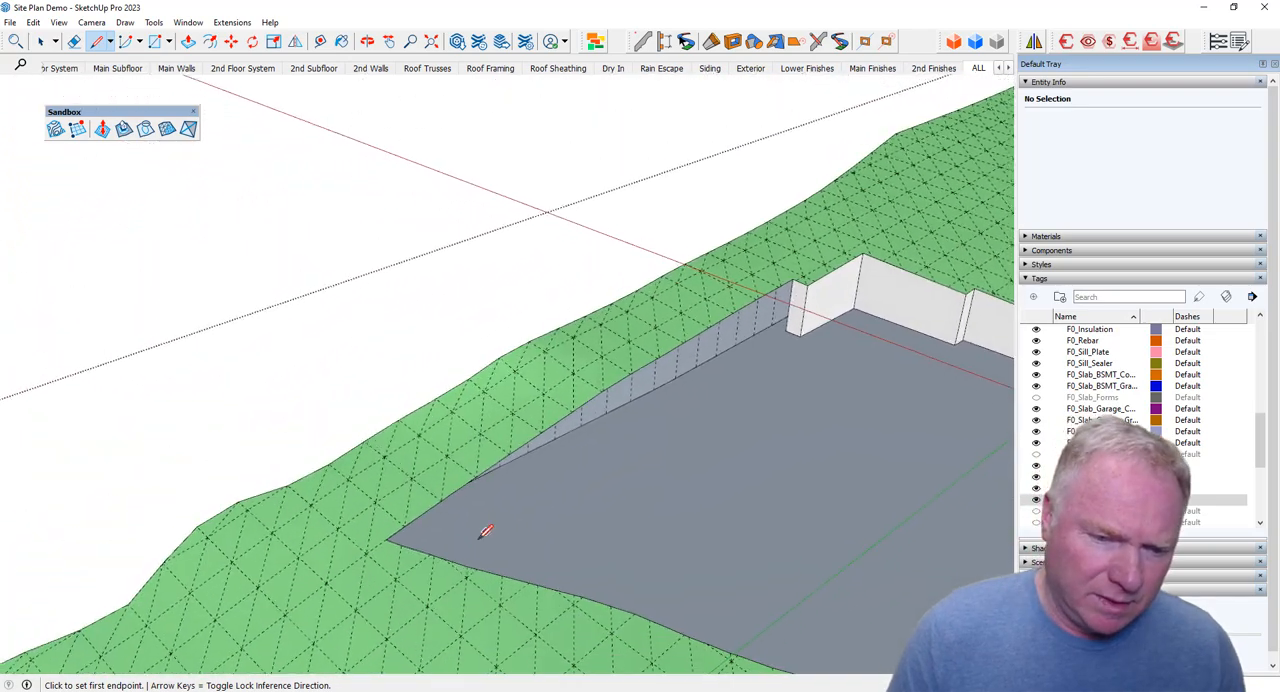
Close the excavation's final wall face and pull back to see the textured walls and floor.
left_click(384, 536)
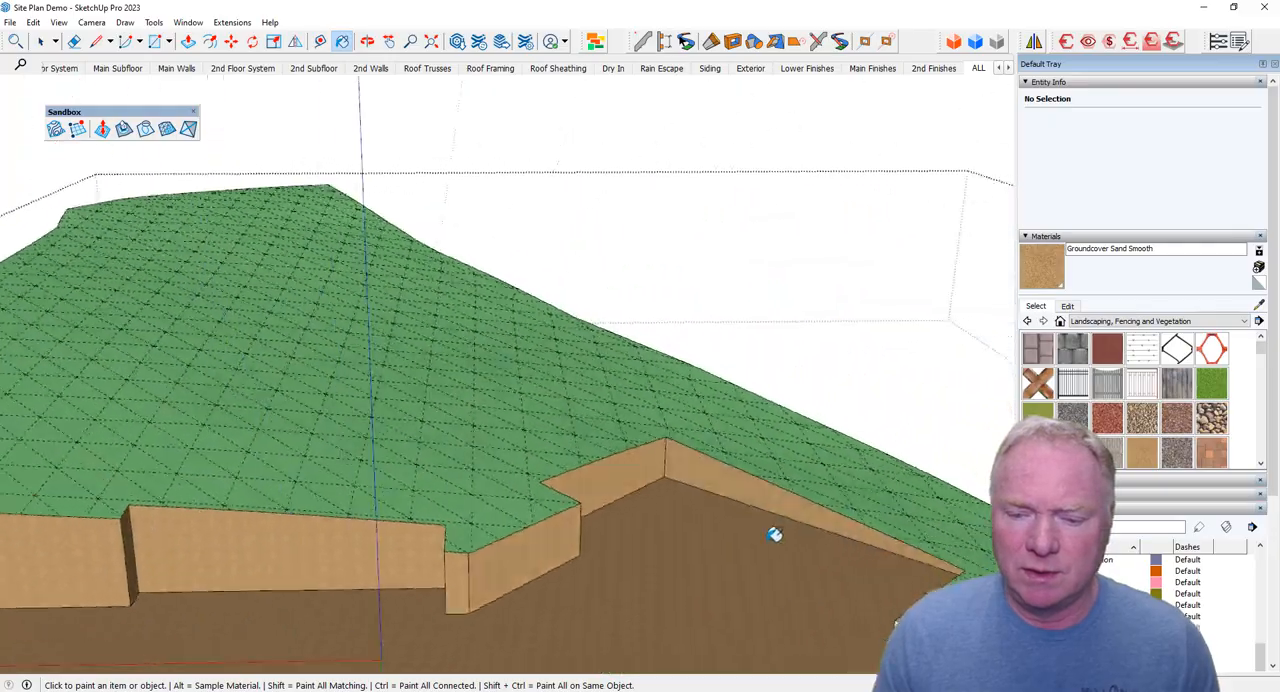
left_click_drag(776, 536, 798, 482)
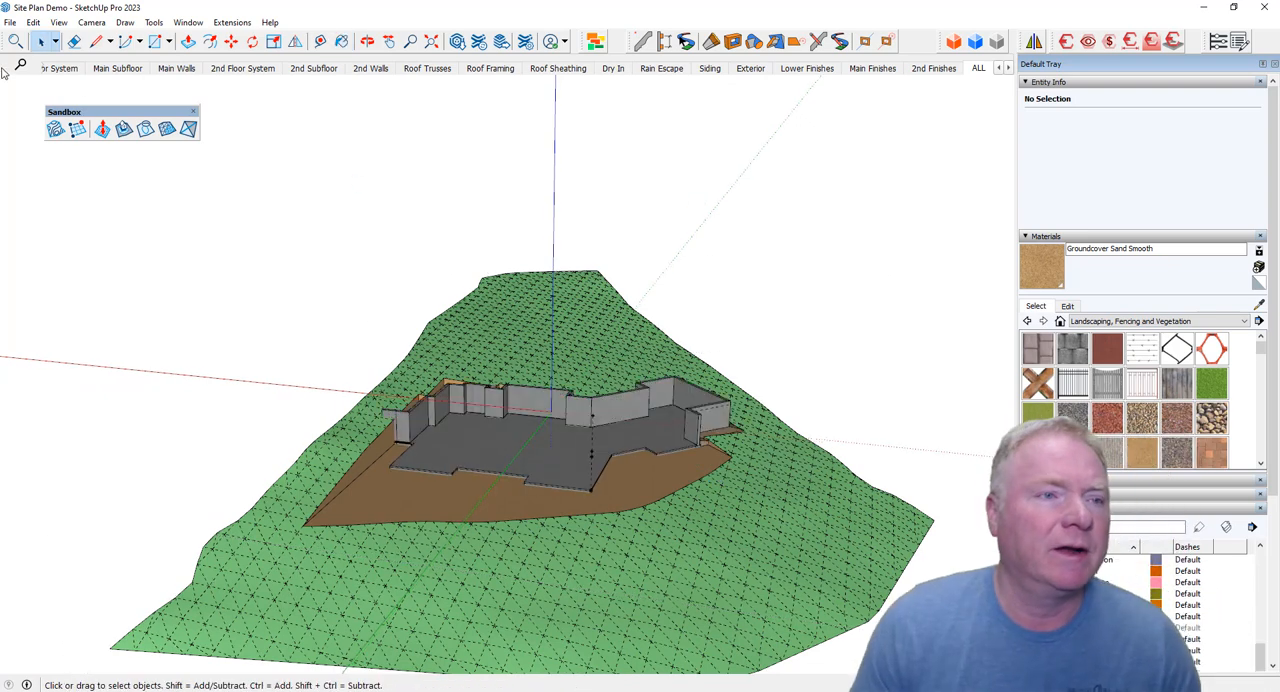
Select the excavated site group and show its solid volume in Entity Info.
left_click(58, 22)
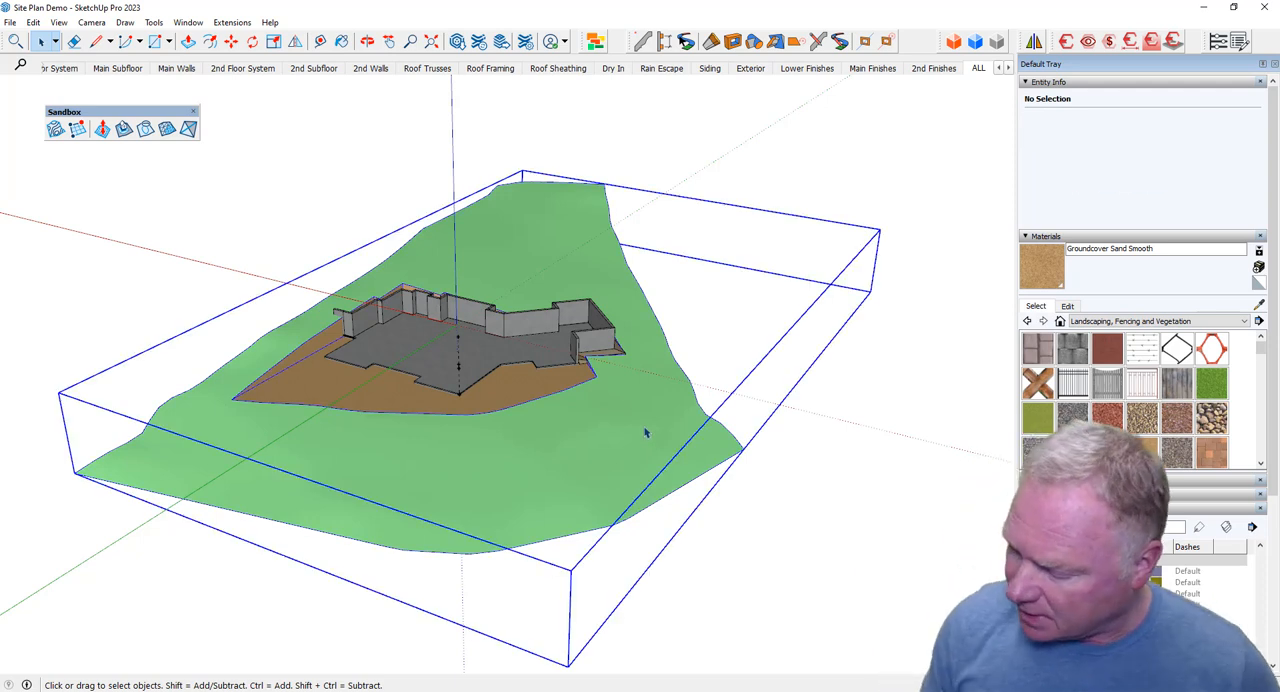
left_click(450, 340)
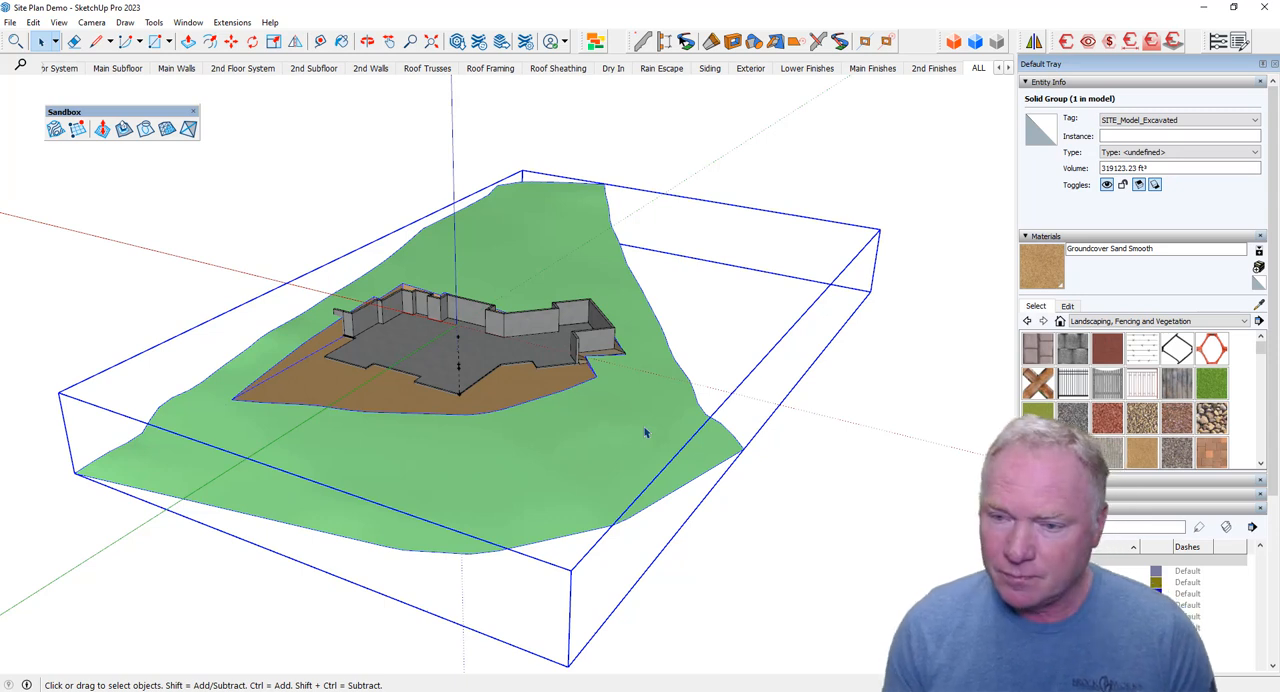
Switch to the existing site model group to compare its solid volume.
left_click(650, 430)
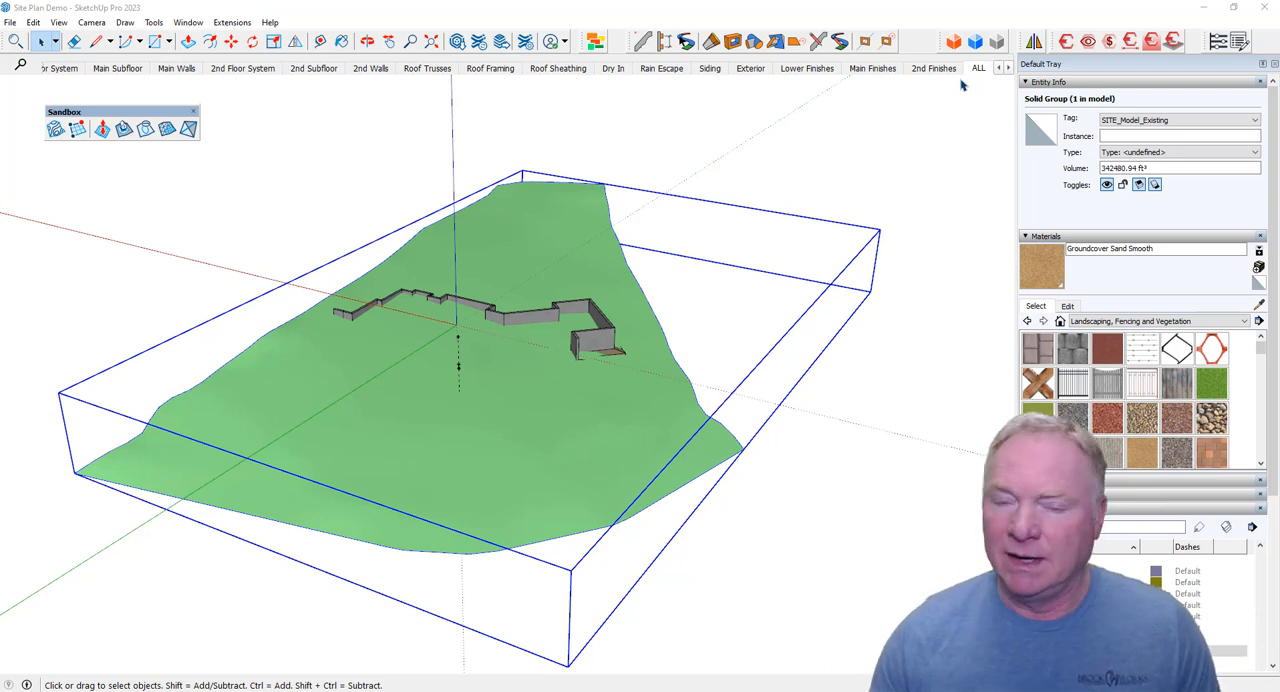
mouse_move(690, 176)
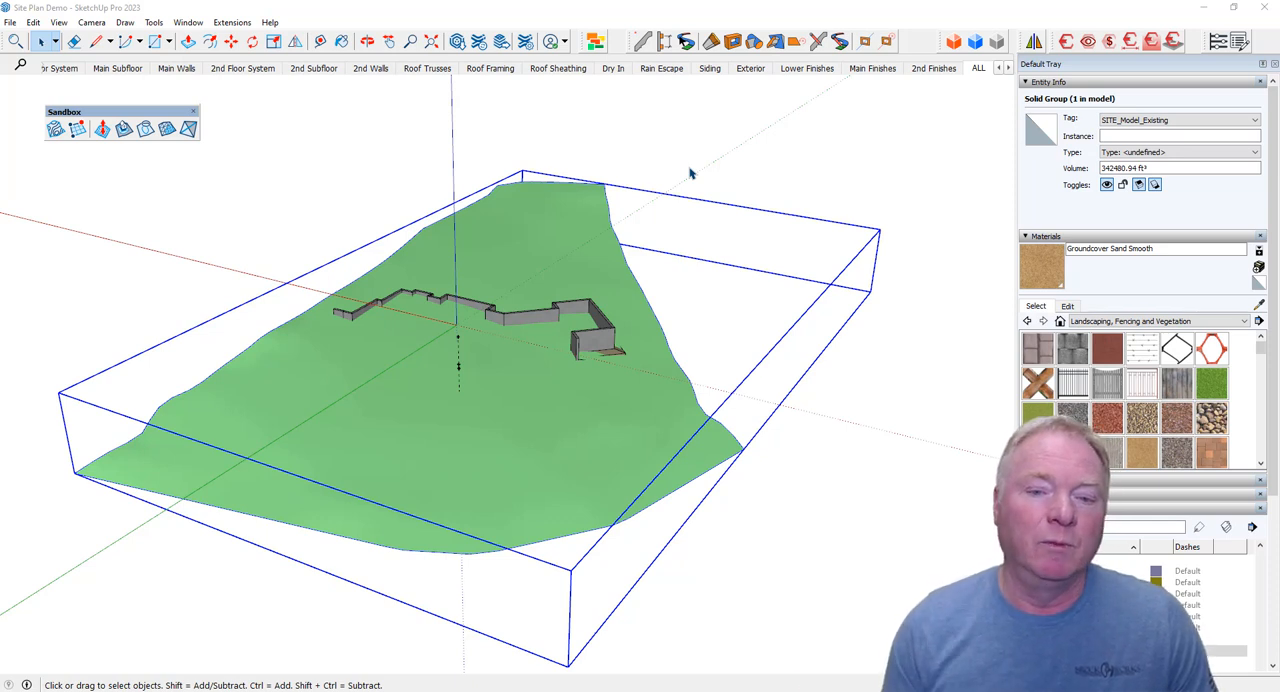
mouse_move(678, 208)
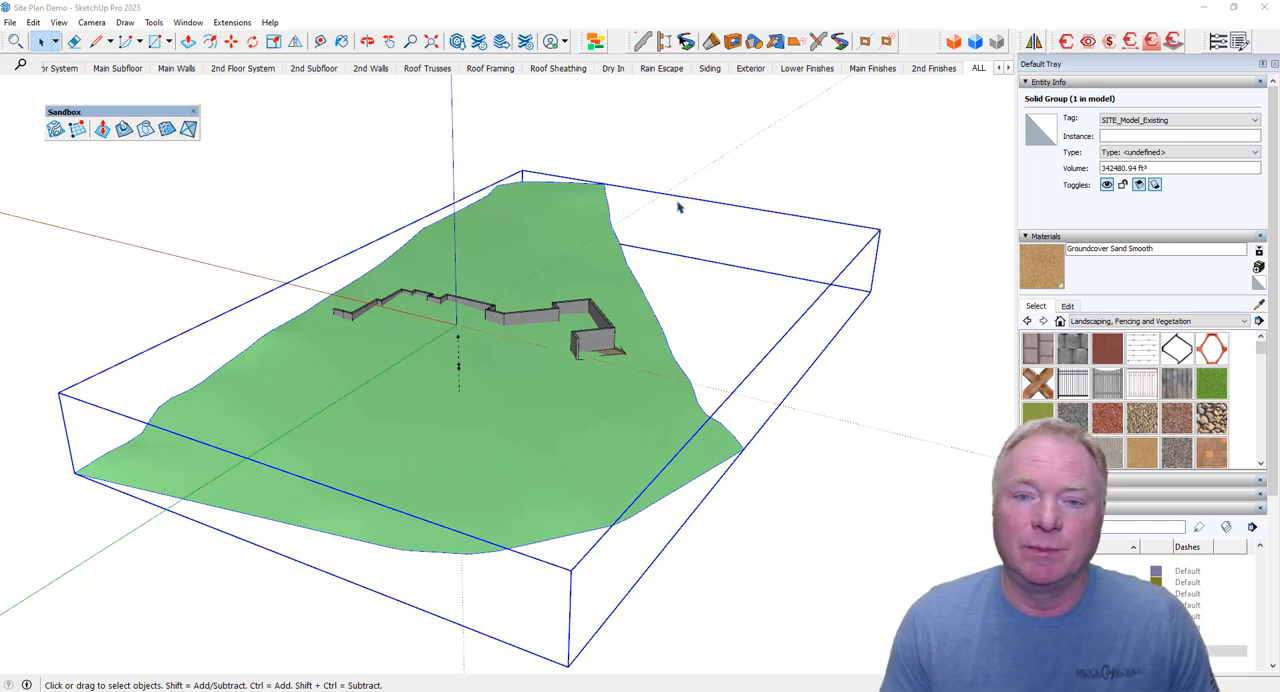